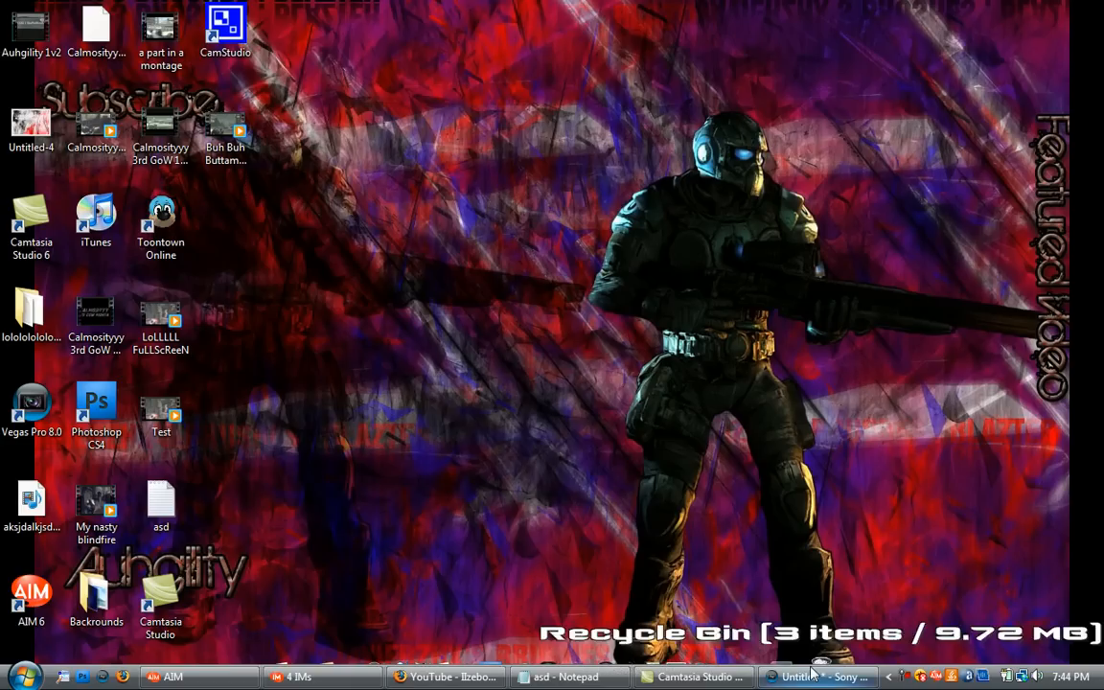
Step: Restore the Sony Vegas Pro window from the taskbar to show the empty untitled project
click(832, 674)
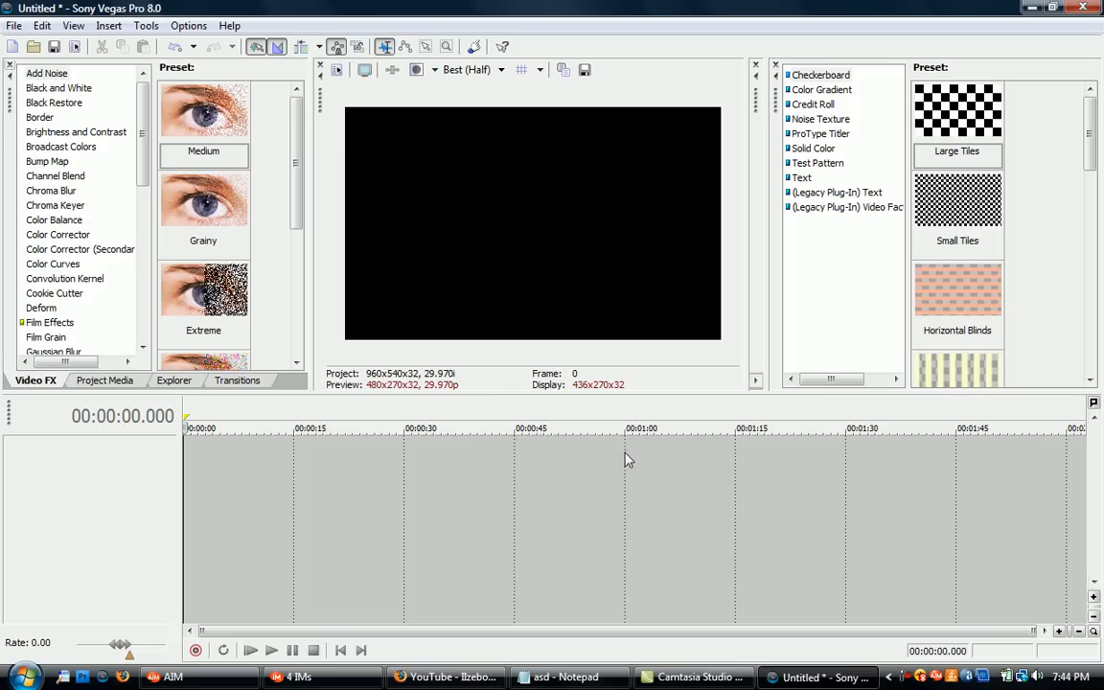
mouse_move(526, 38)
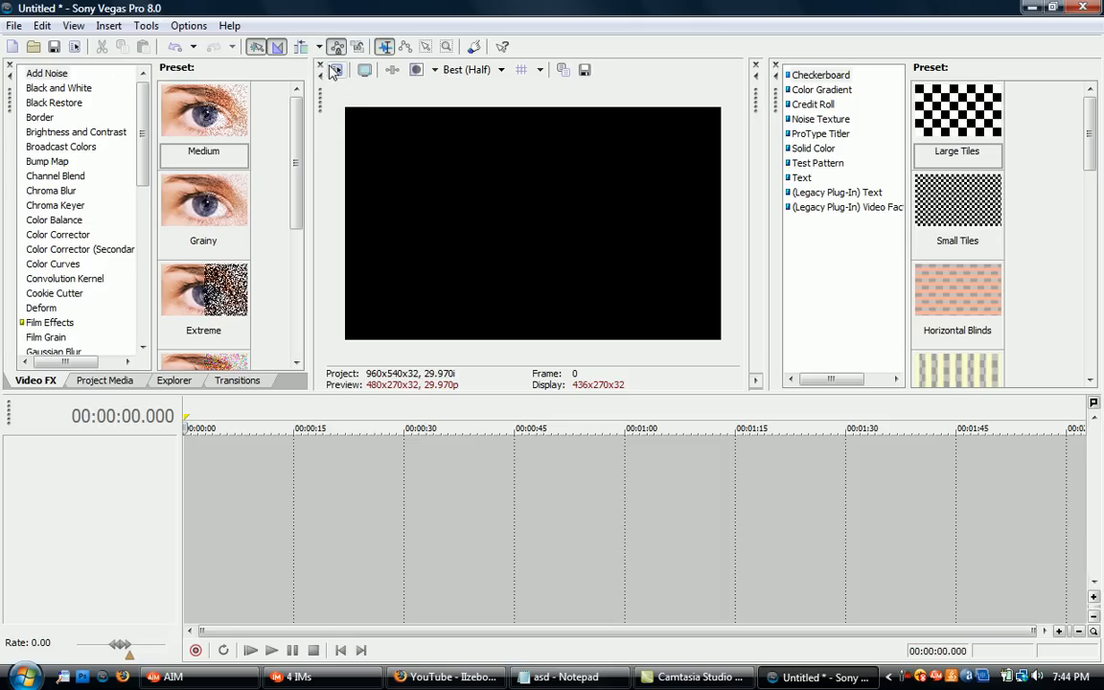
Step: Set project video to 960x540 at 29.970 fps with Best rendering quality
click(334, 71)
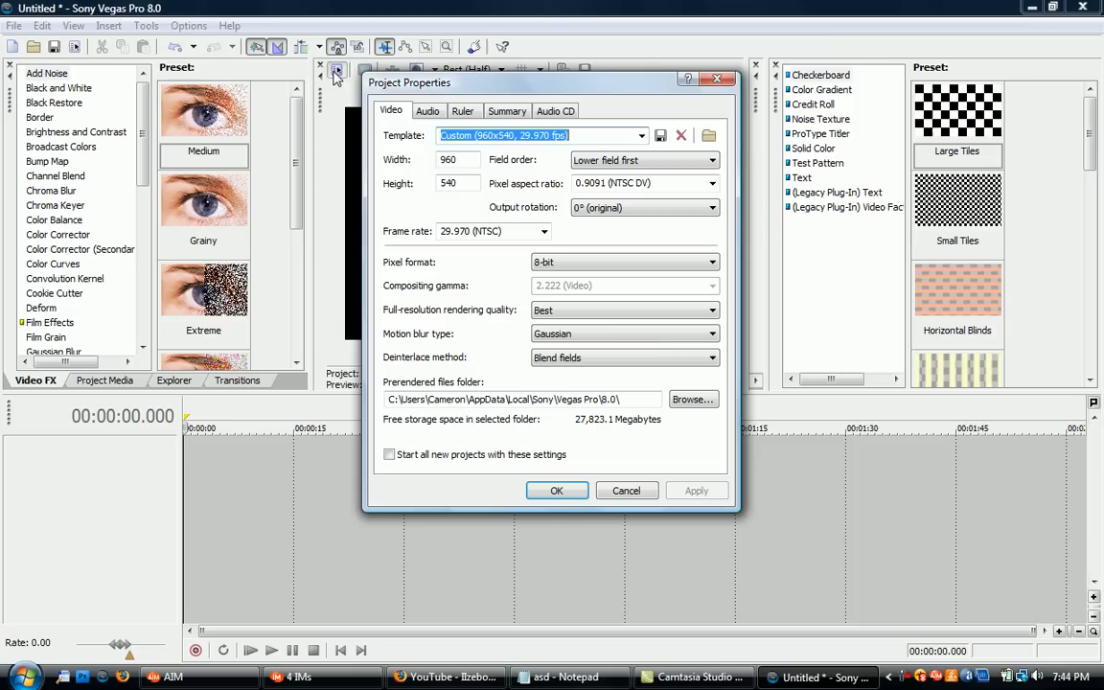
click(455, 159)
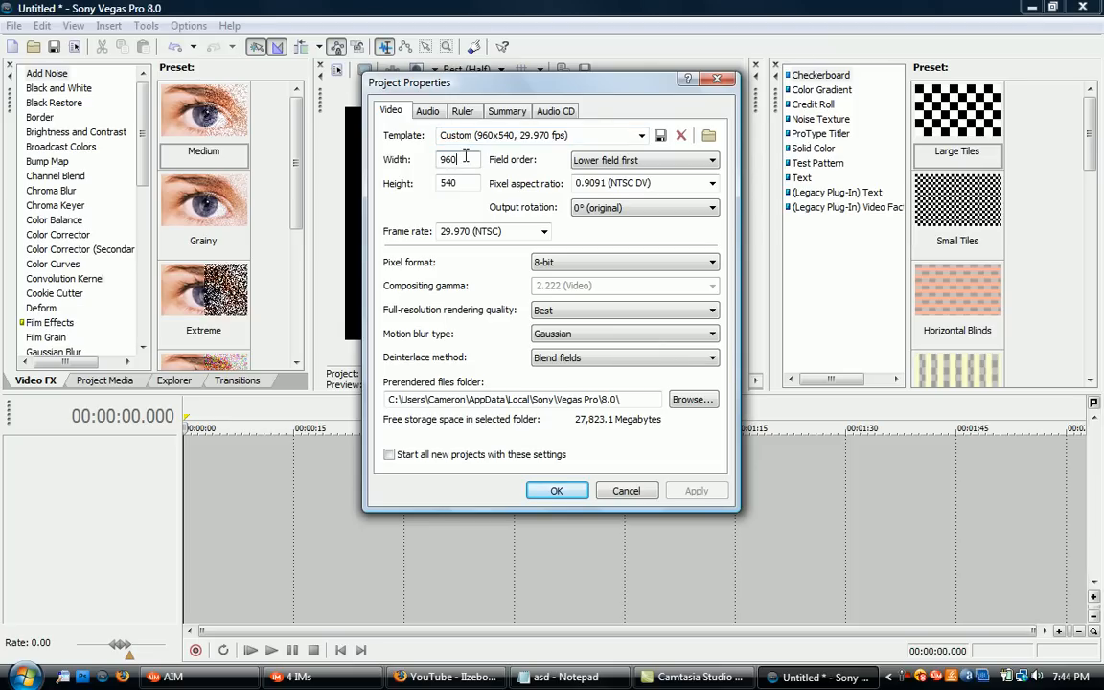
click(637, 135)
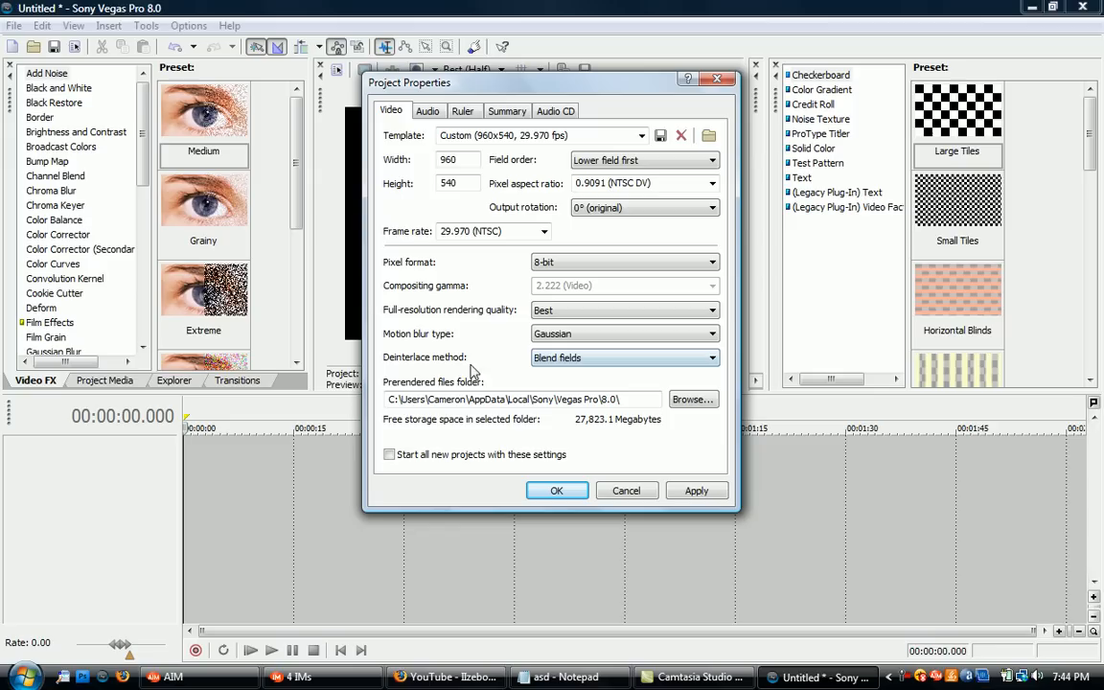
mouse_move(526, 378)
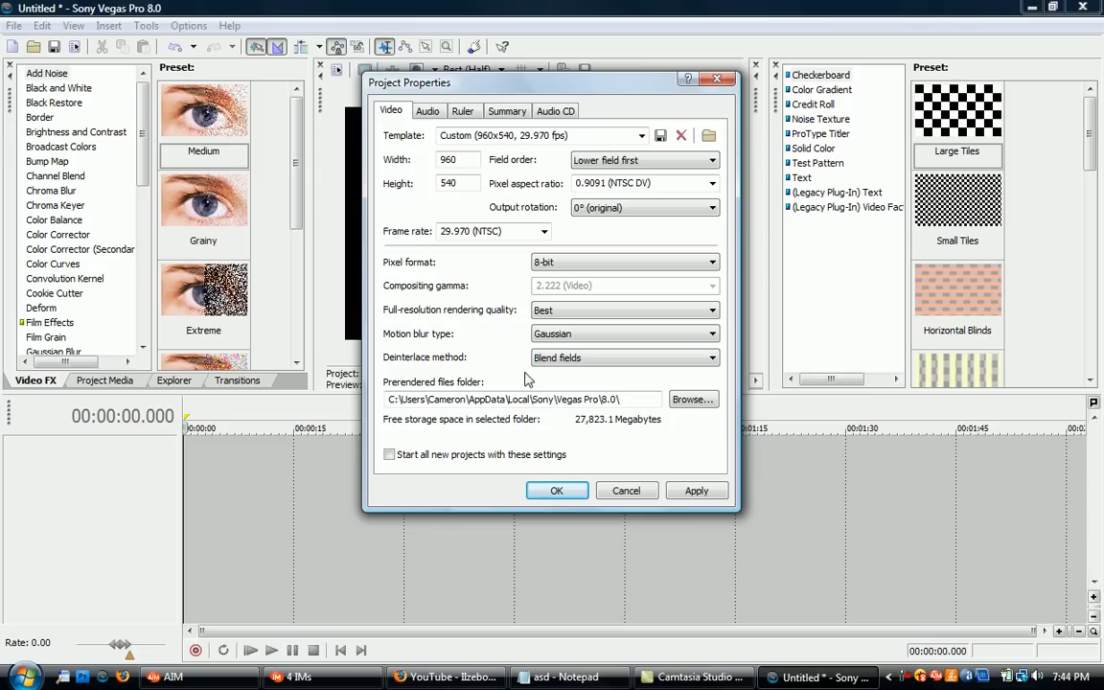
mouse_move(585, 392)
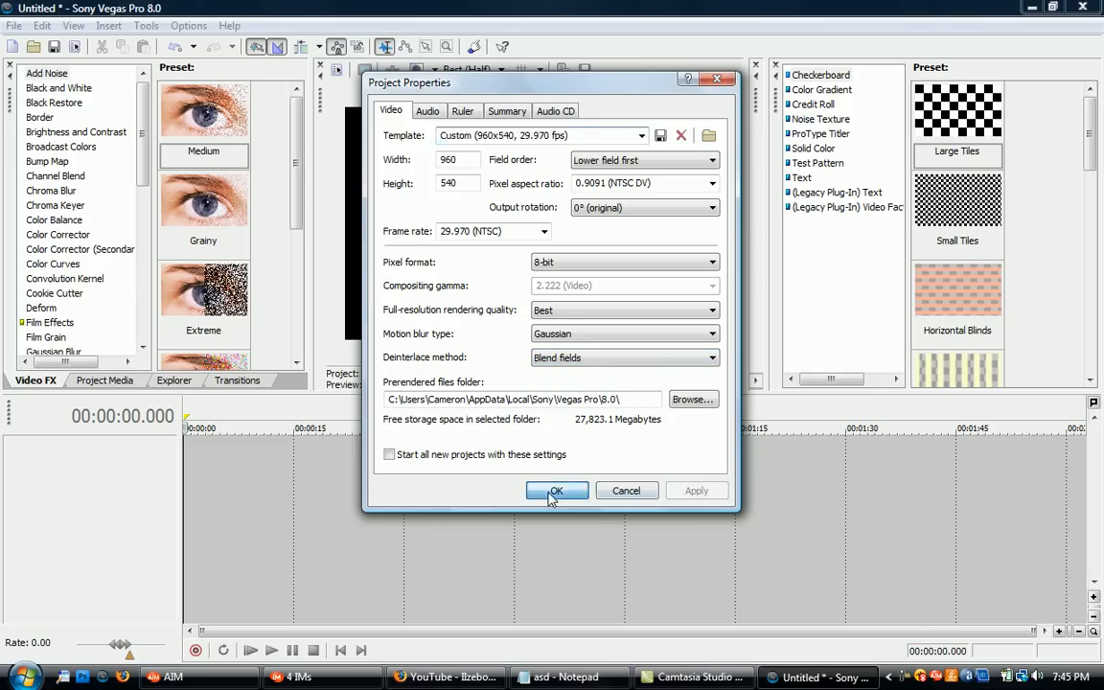
Step: Accept the new project settings and browse the desktop folder for MPEG-4 clips
click(556, 491)
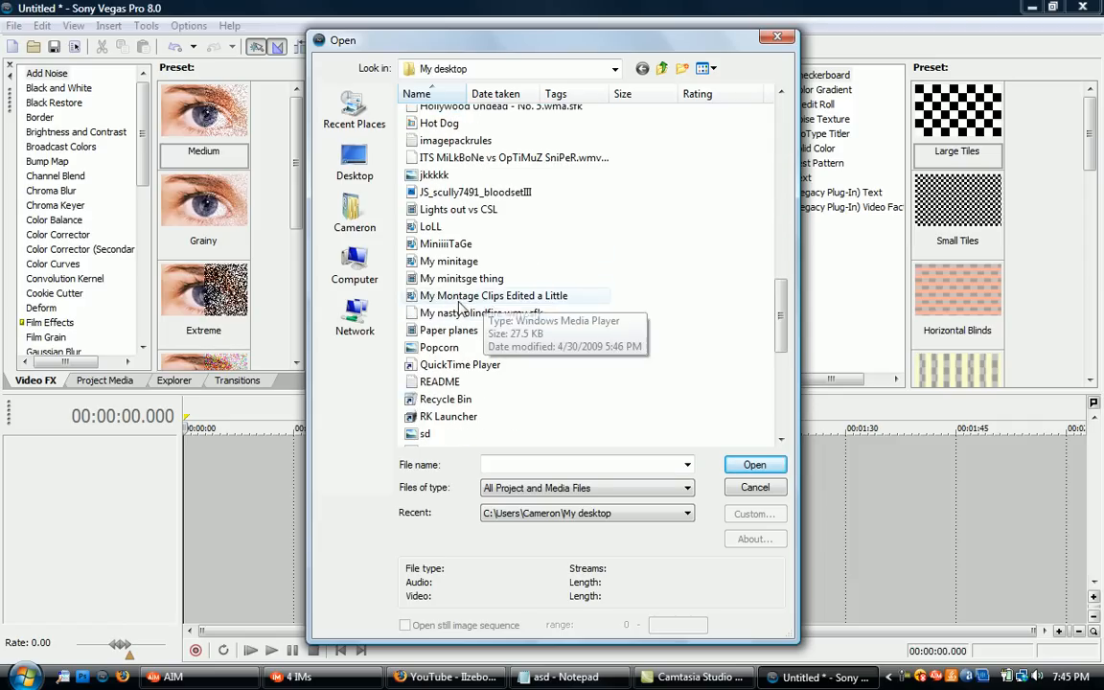
scroll(down, 3)
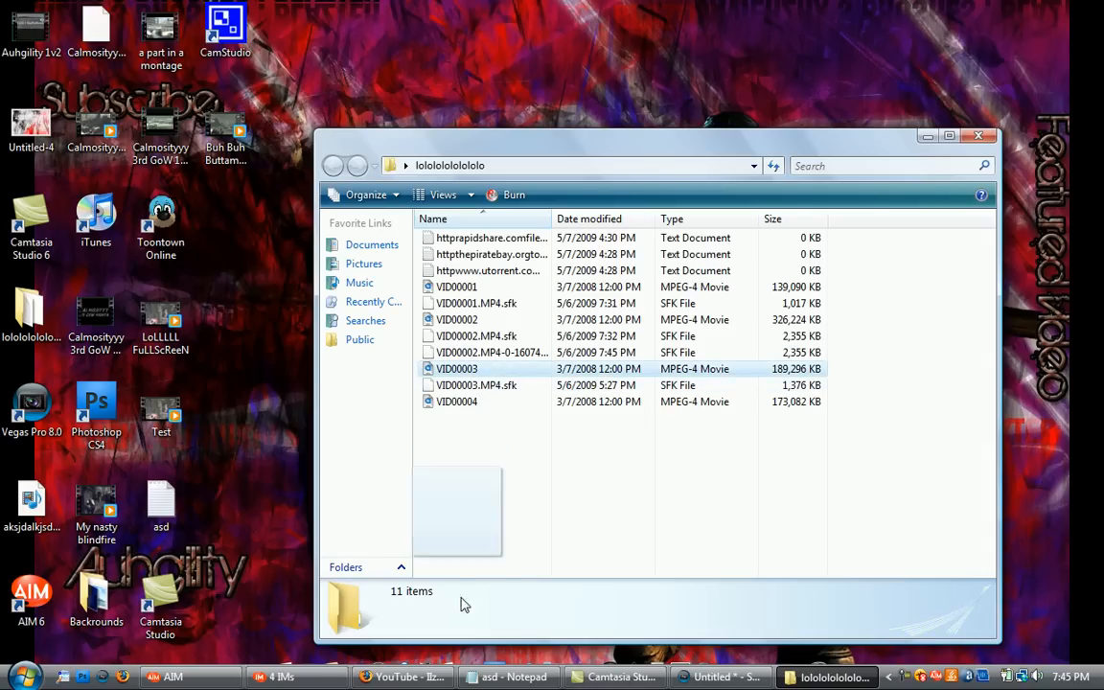
Step: Select the 184 MB VID00003 clip in Explorer and return to Vegas
click(455, 368)
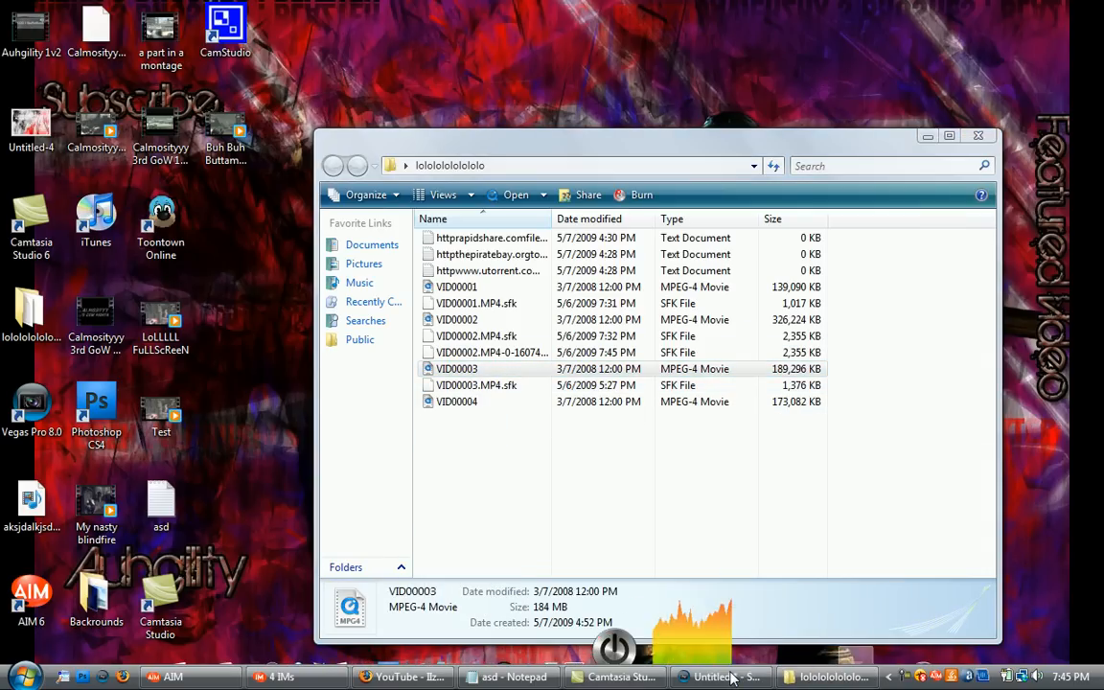
click(715, 676)
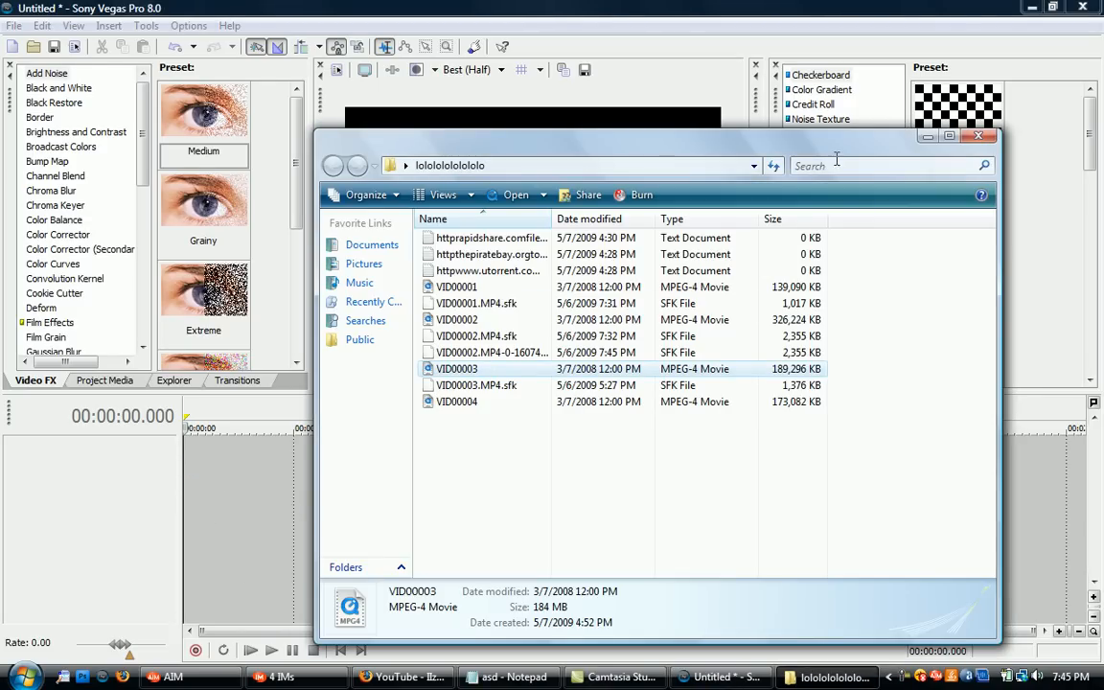
Step: Put VID00003 on the timeline and delete everything after a split near its start
click(979, 136)
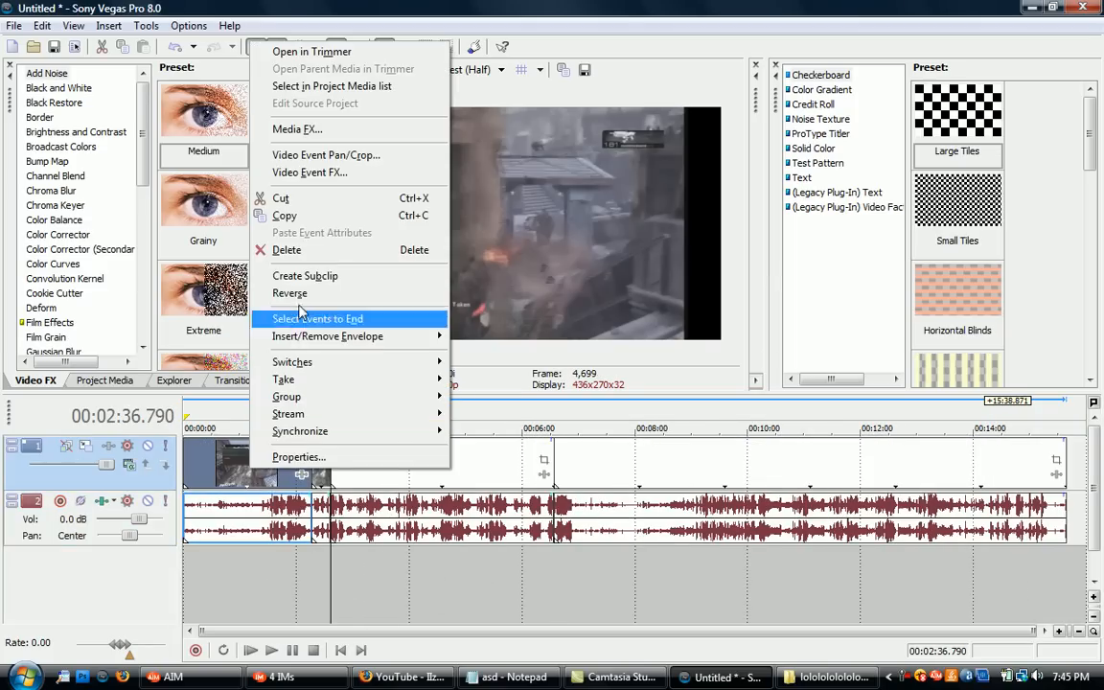
click(317, 318)
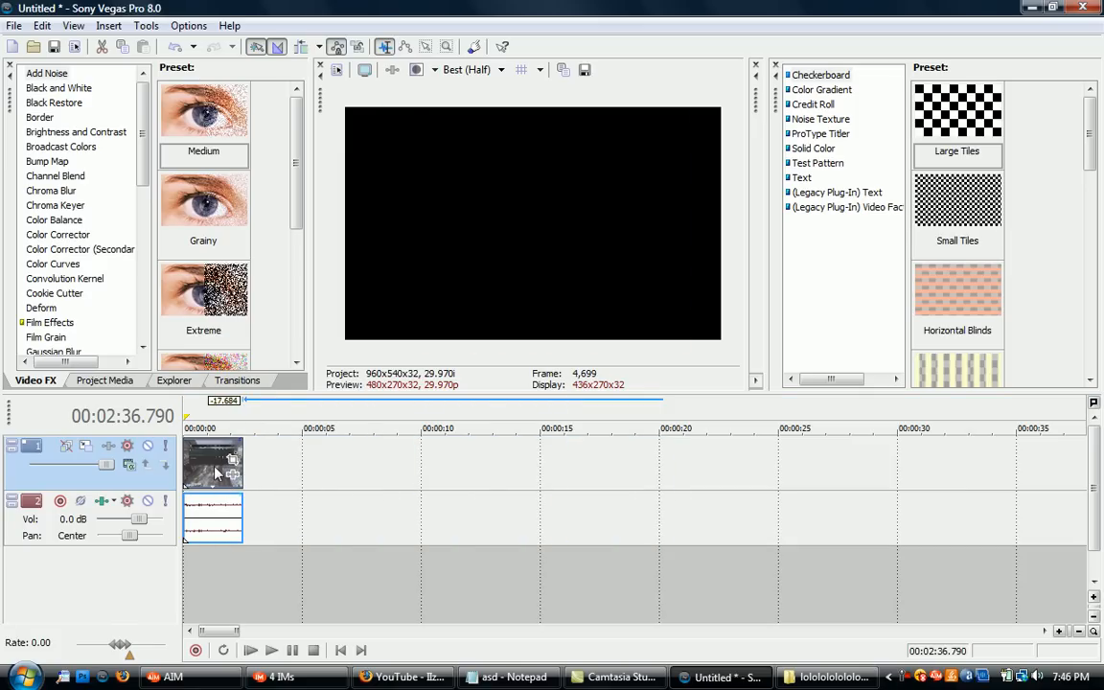
Step: Turn off Maintain aspect ratio in the VID00003 event's Video Event properties
right_click(212, 463)
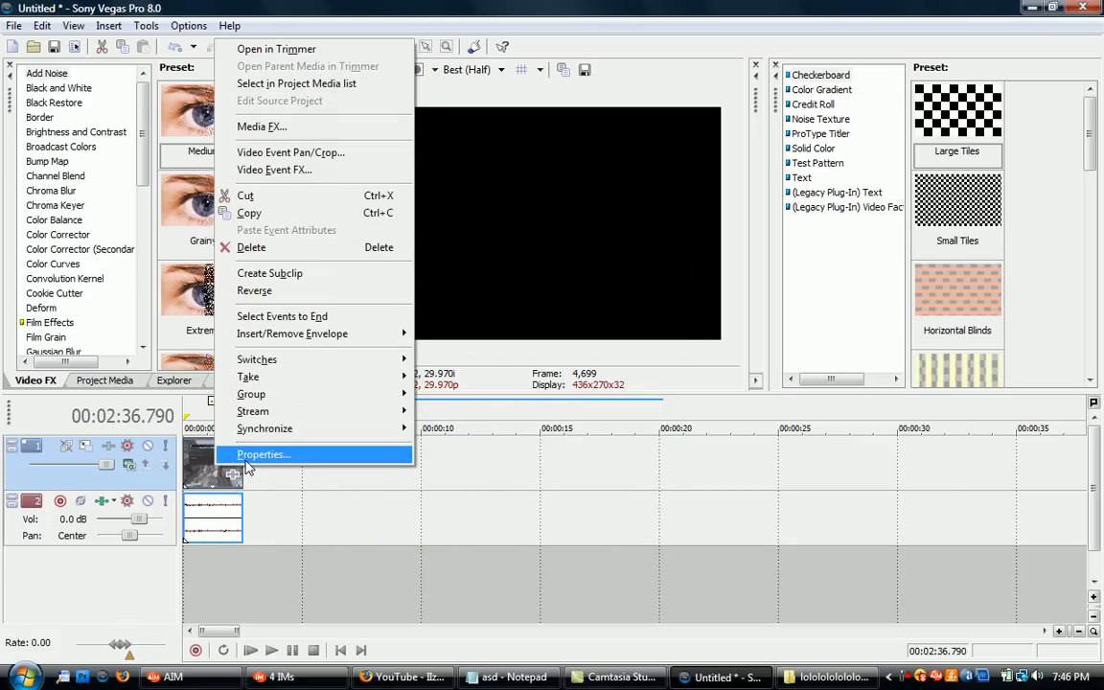
click(262, 454)
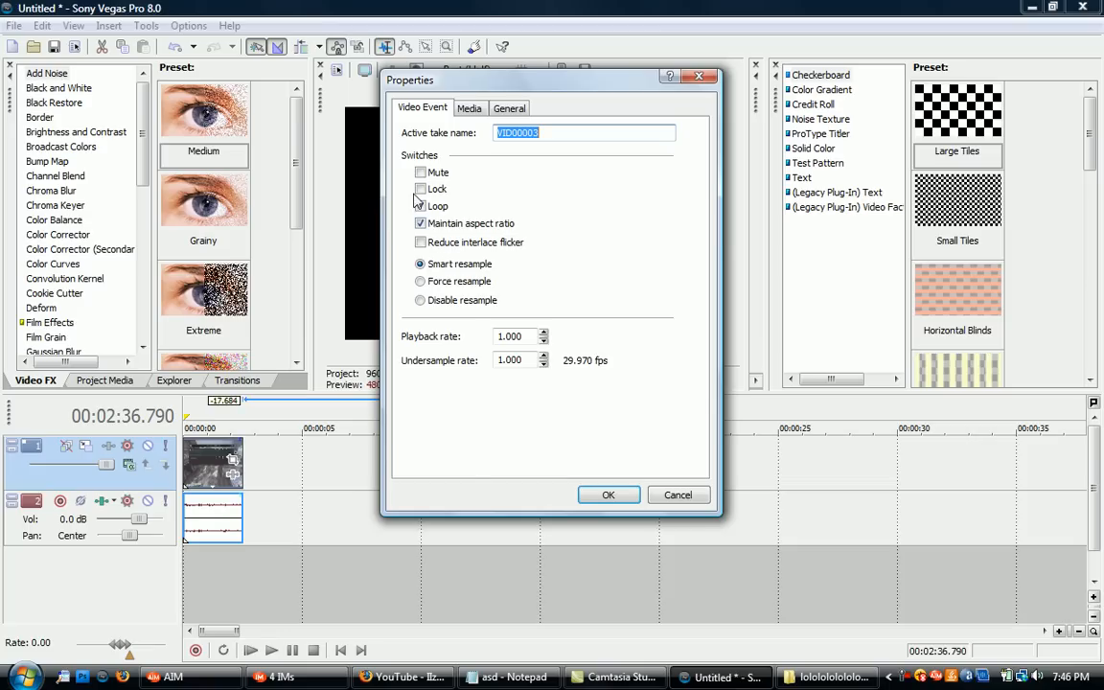
click(420, 206)
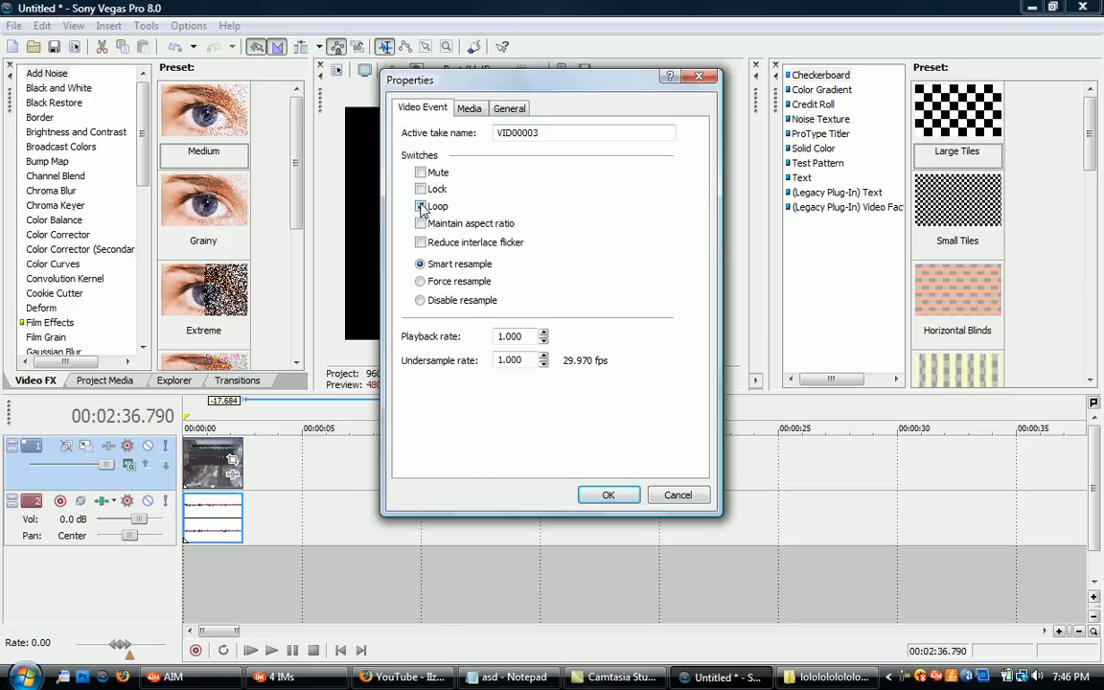
click(608, 495)
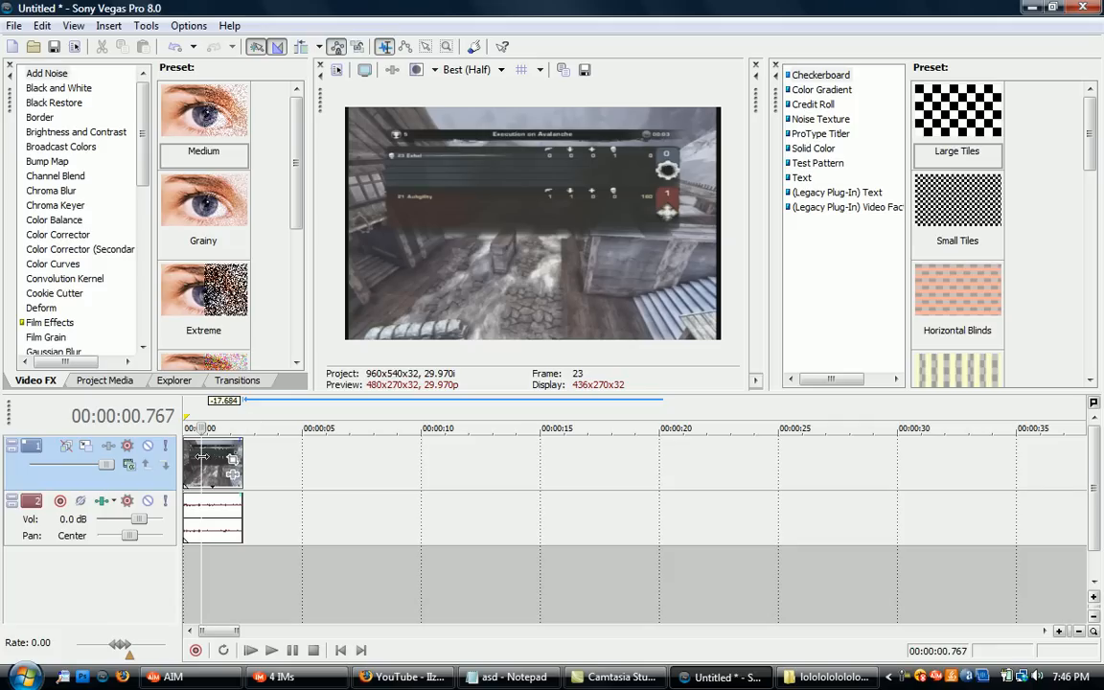
Step: Apply the 'different' Event Pan/Crop preset to the VID00003 clip
click(234, 471)
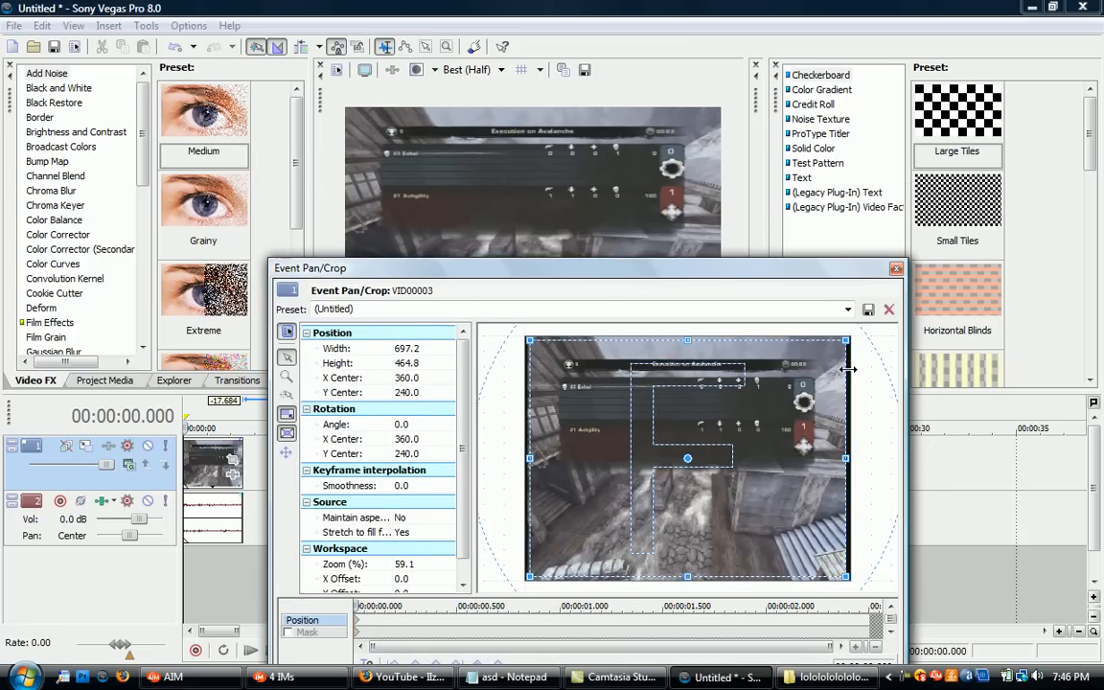
click(847, 308)
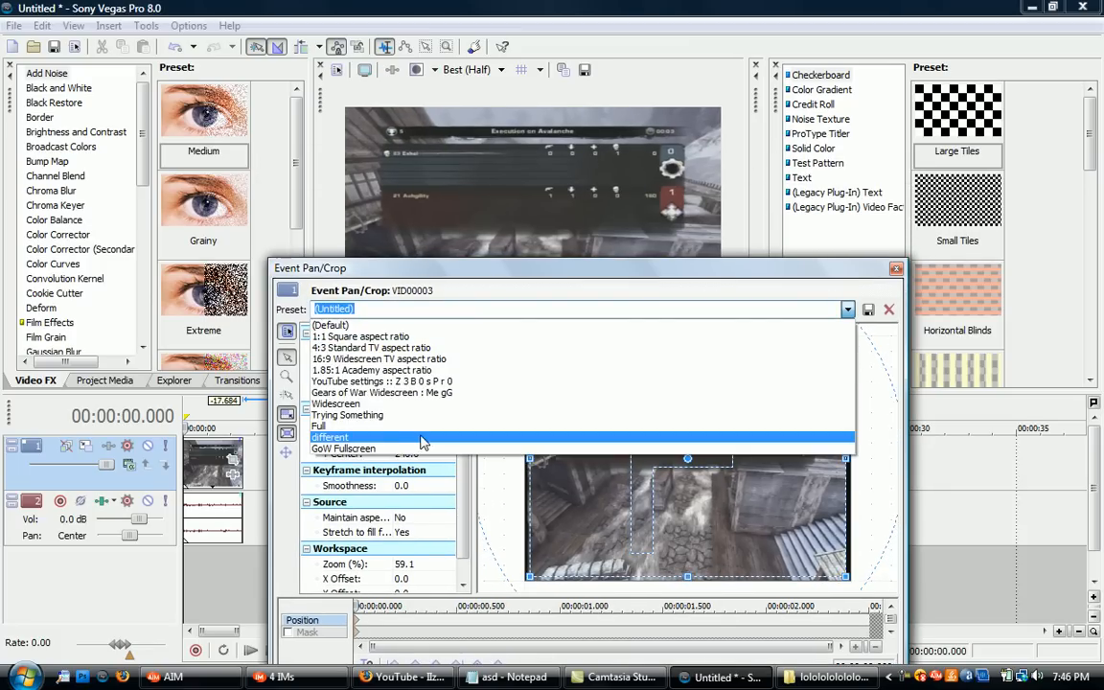
click(346, 448)
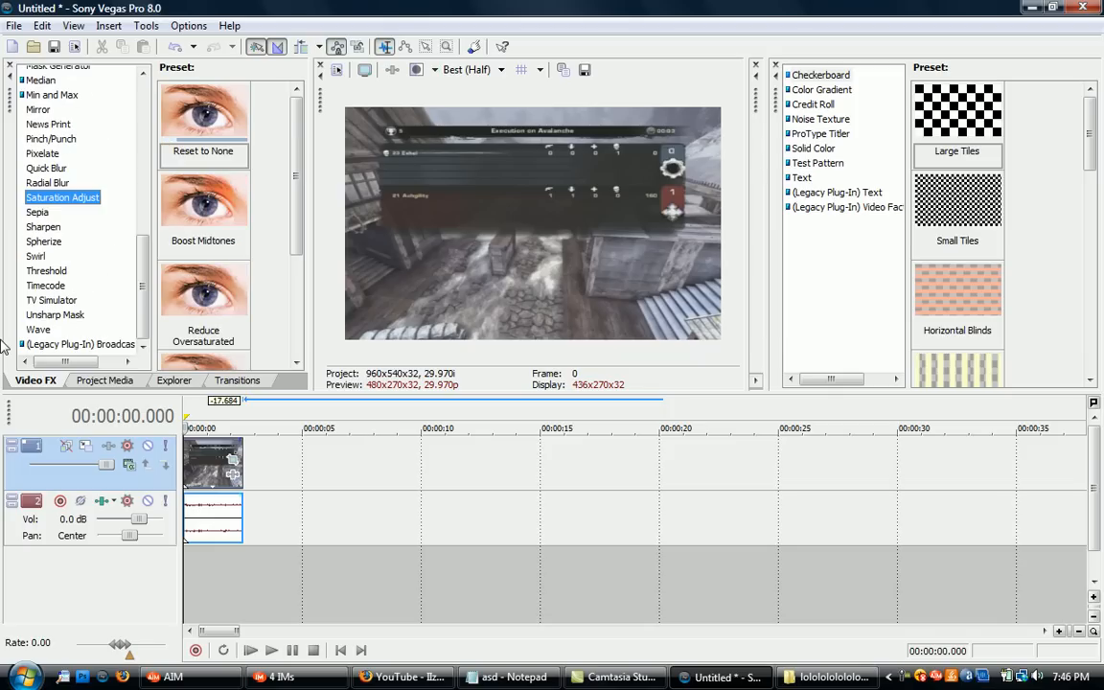
Step: Add the Sharpen and Saturation Adjust video effects to the VID00003 clip
click(44, 240)
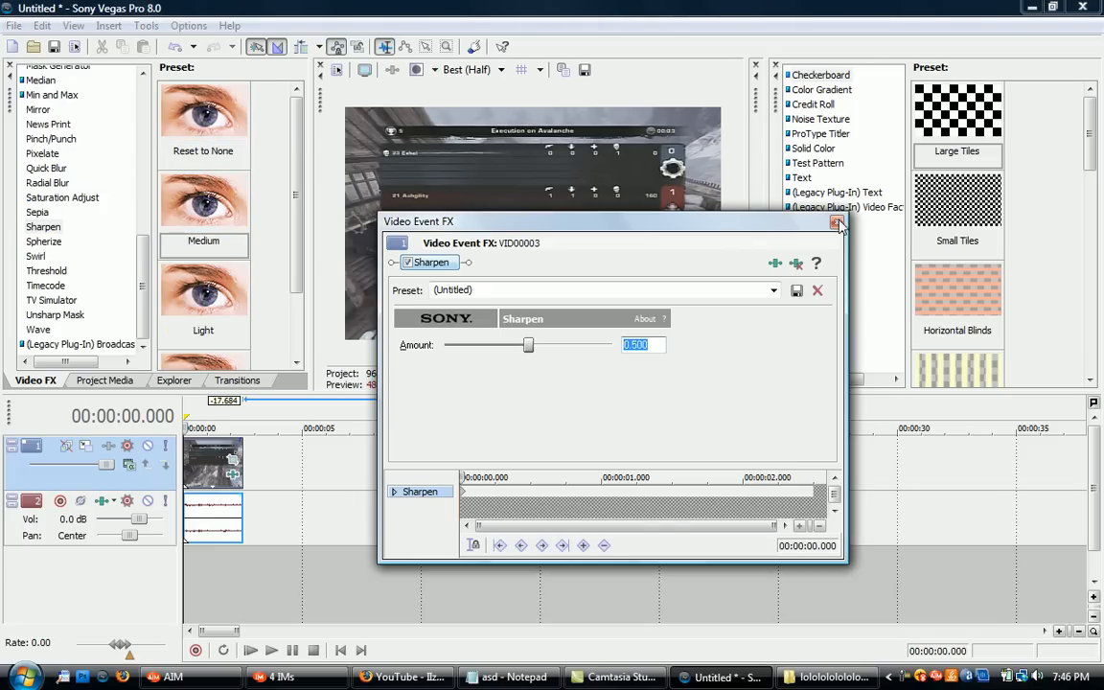
click(837, 221)
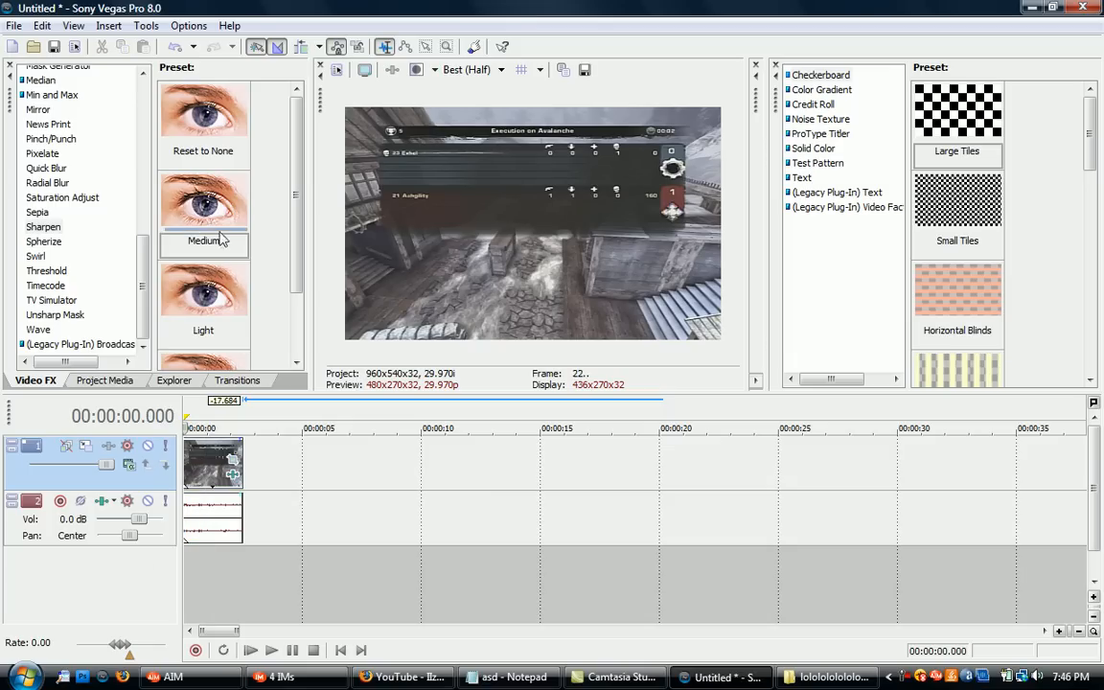
click(62, 198)
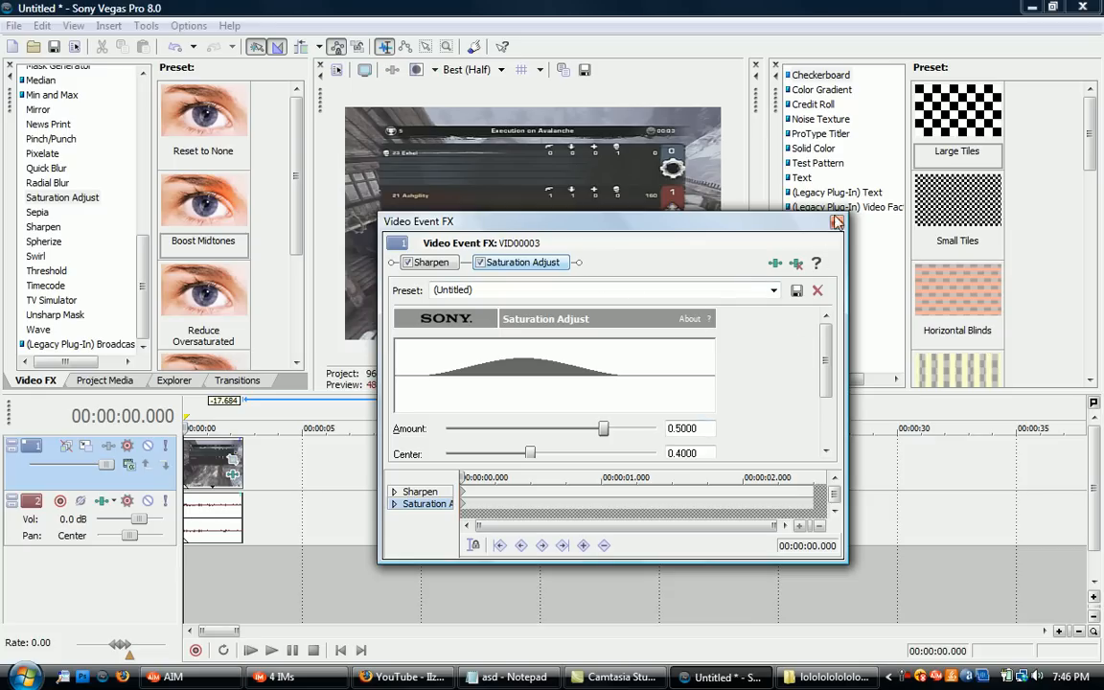
click(835, 221)
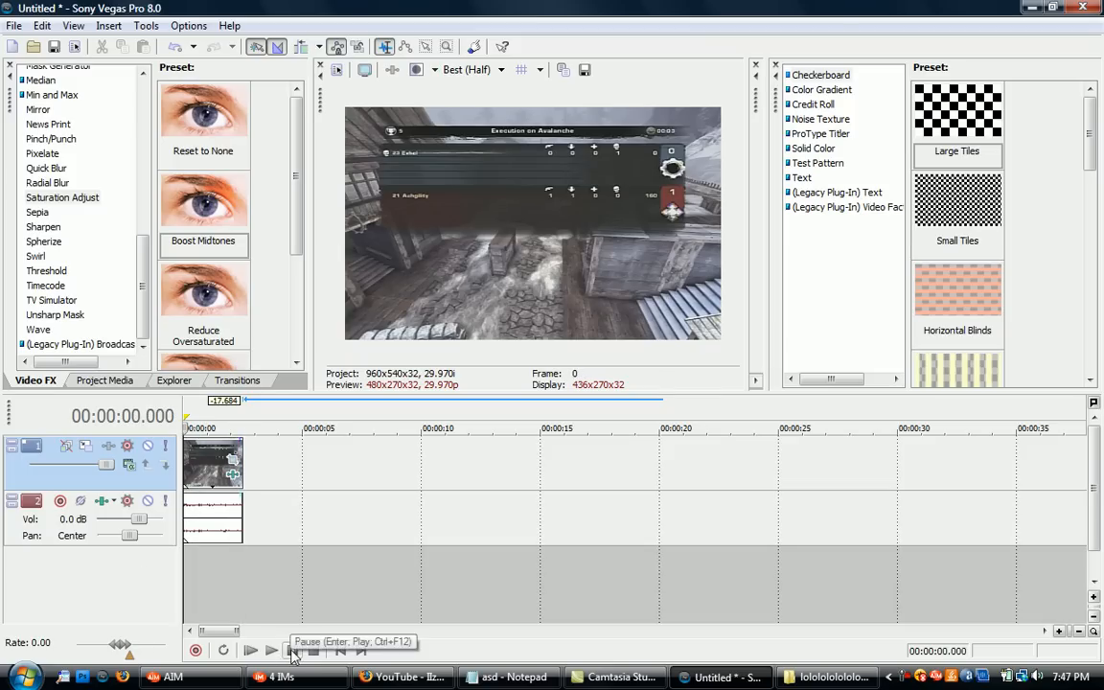
Step: Preview the clip, then extend the event to about five seconds with audio
click(272, 651)
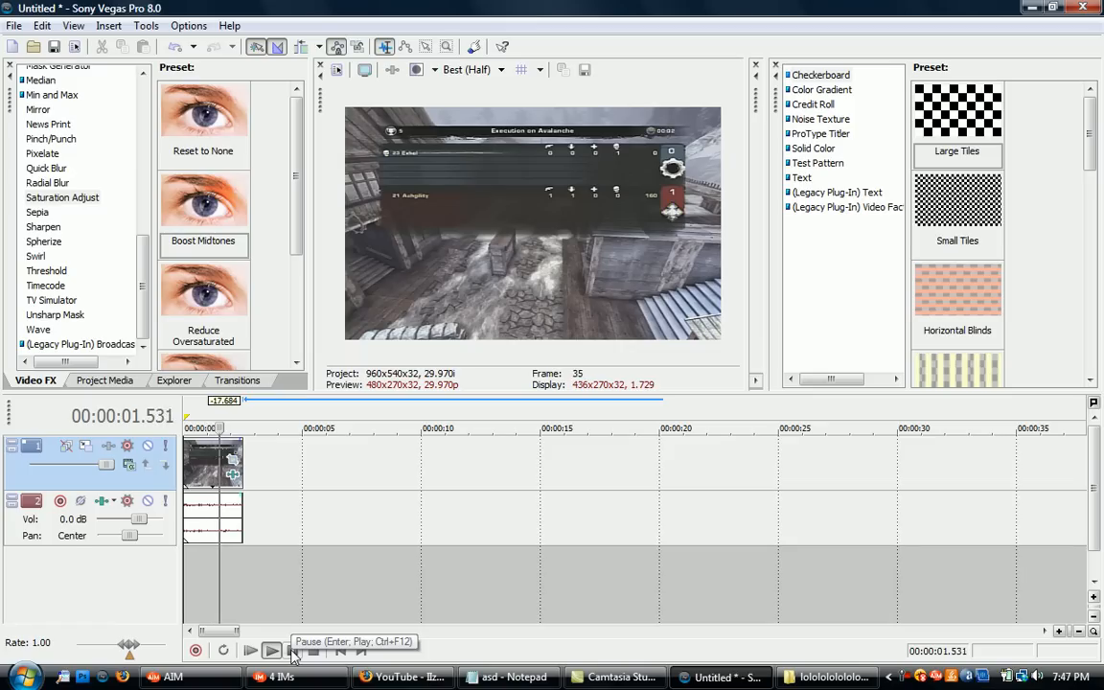
click(251, 651)
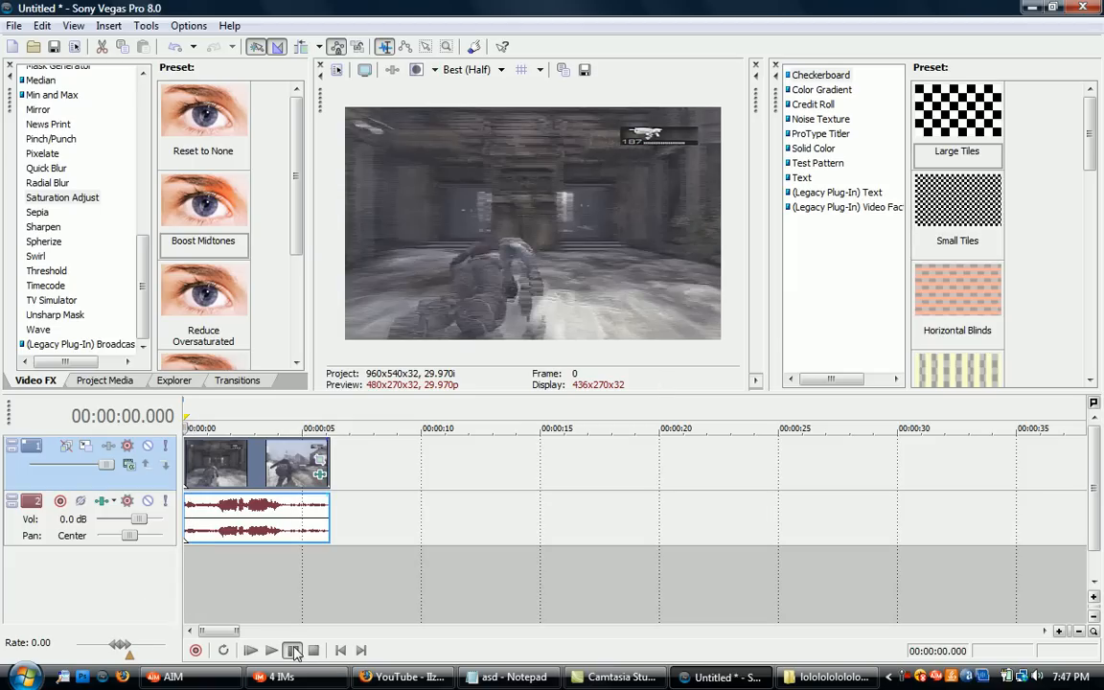
click(296, 649)
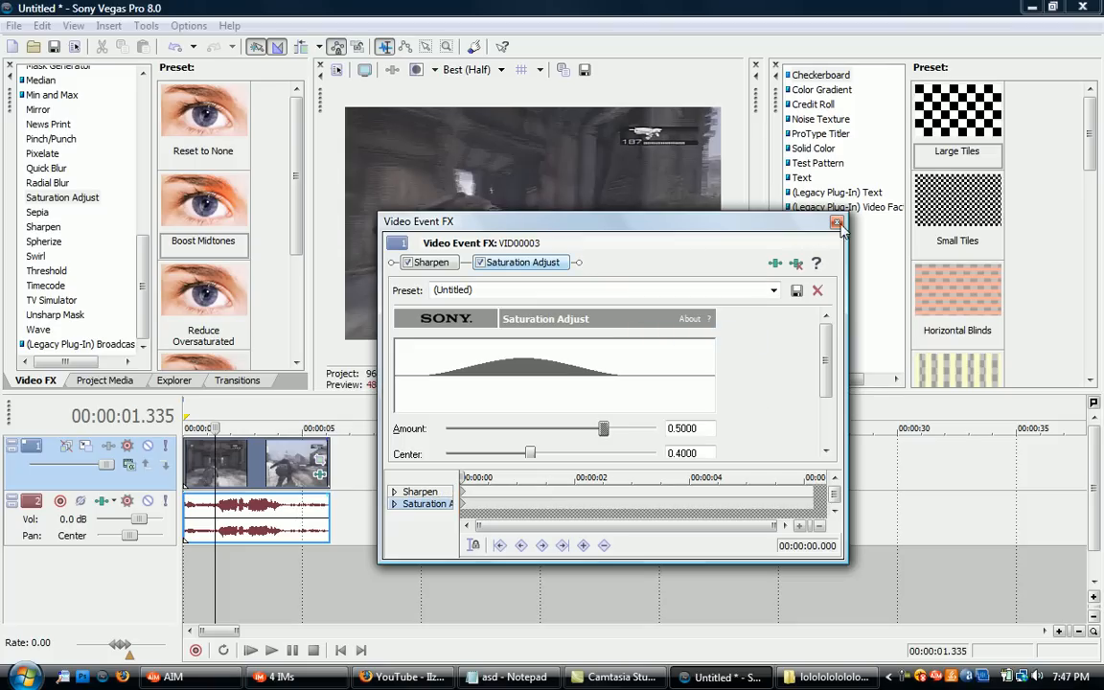
click(836, 221)
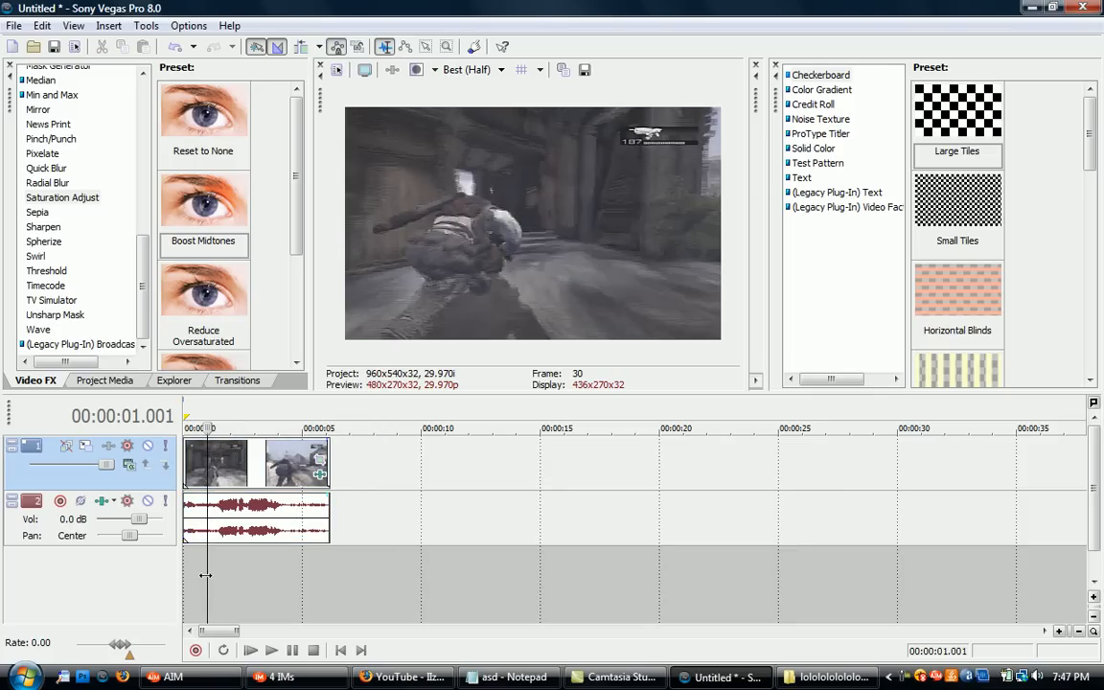
Step: Return the playhead to the project start and loop-select the whole edited clip
click(340, 650)
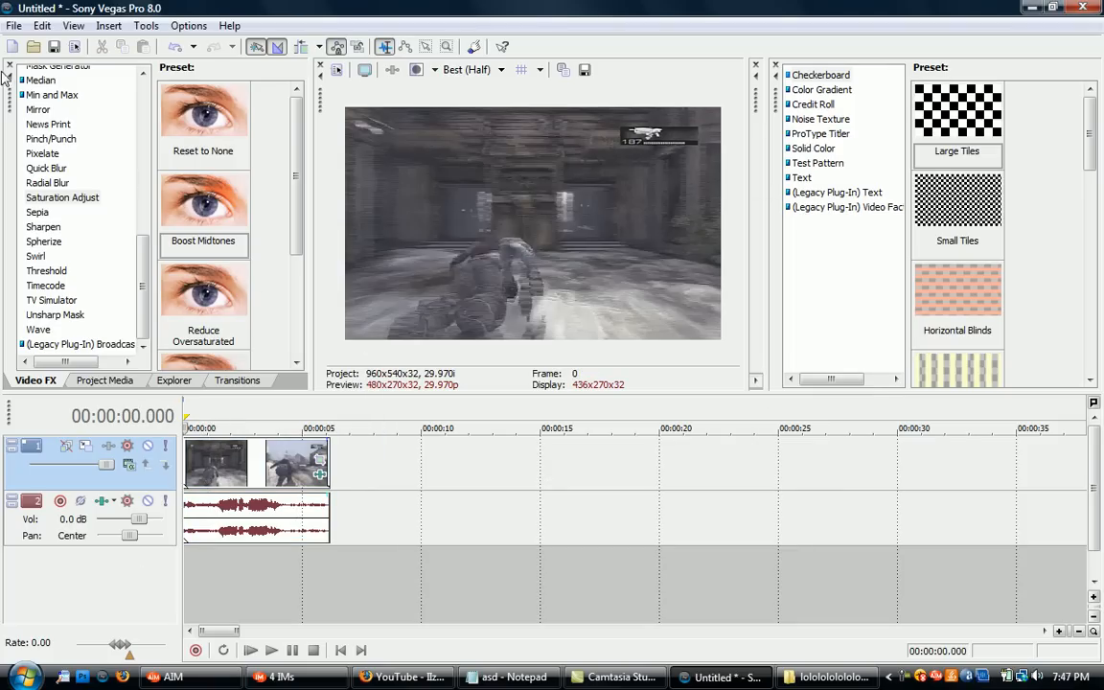
click(17, 25)
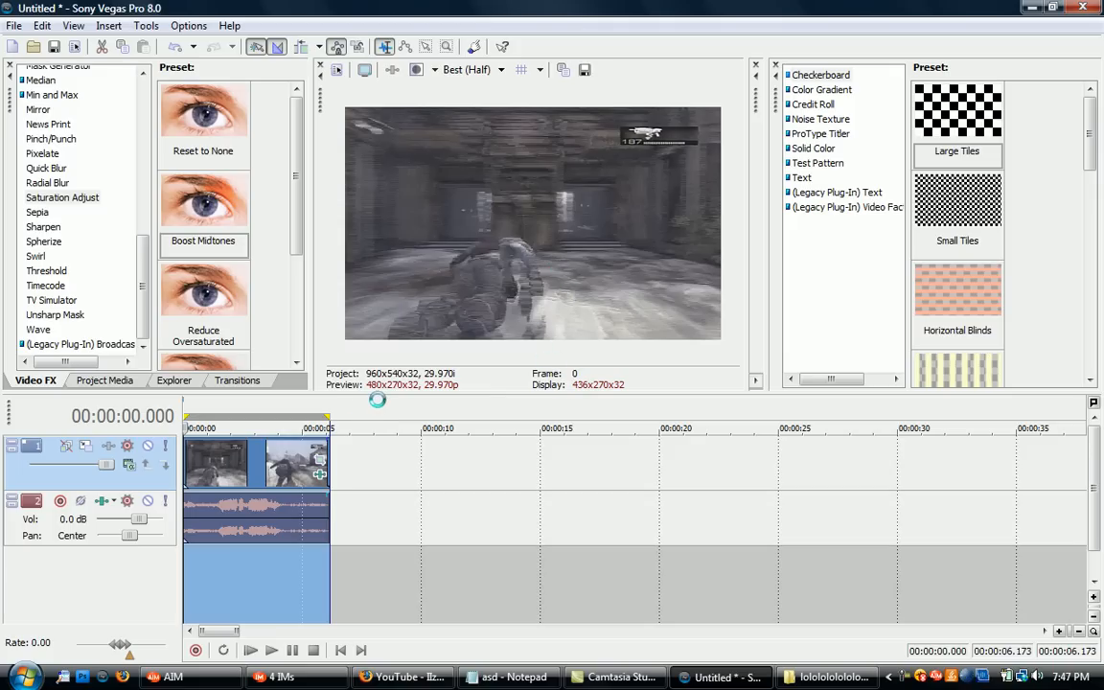
mouse_move(378, 394)
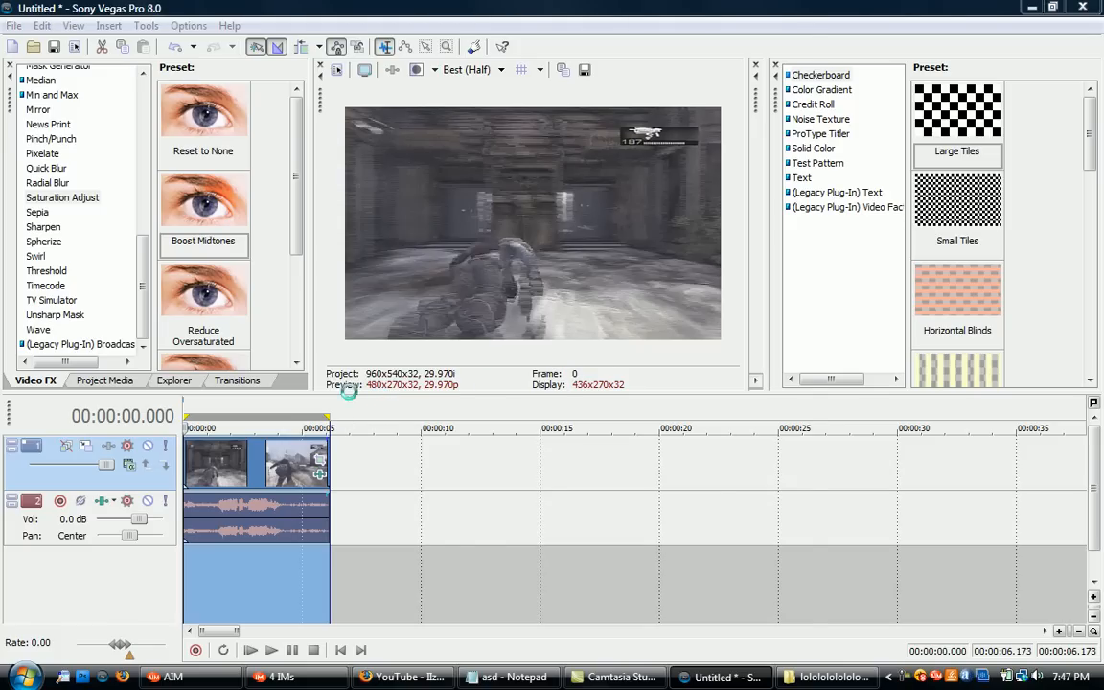
Step: In Render As, start a custom template from the Default Template
click(683, 463)
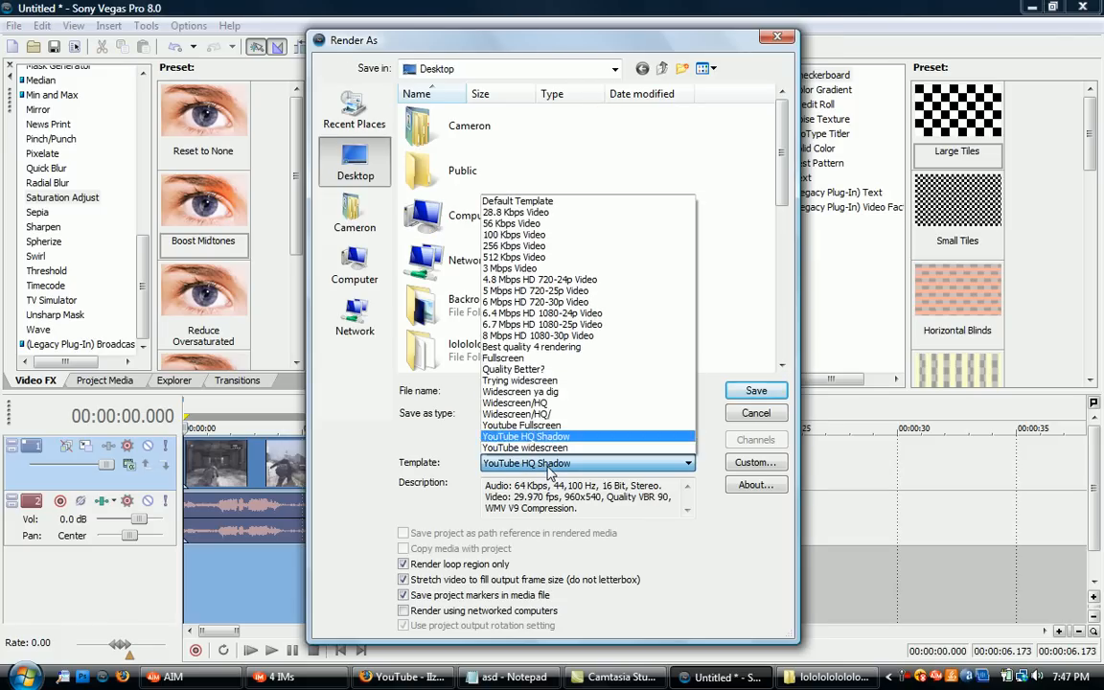
click(584, 463)
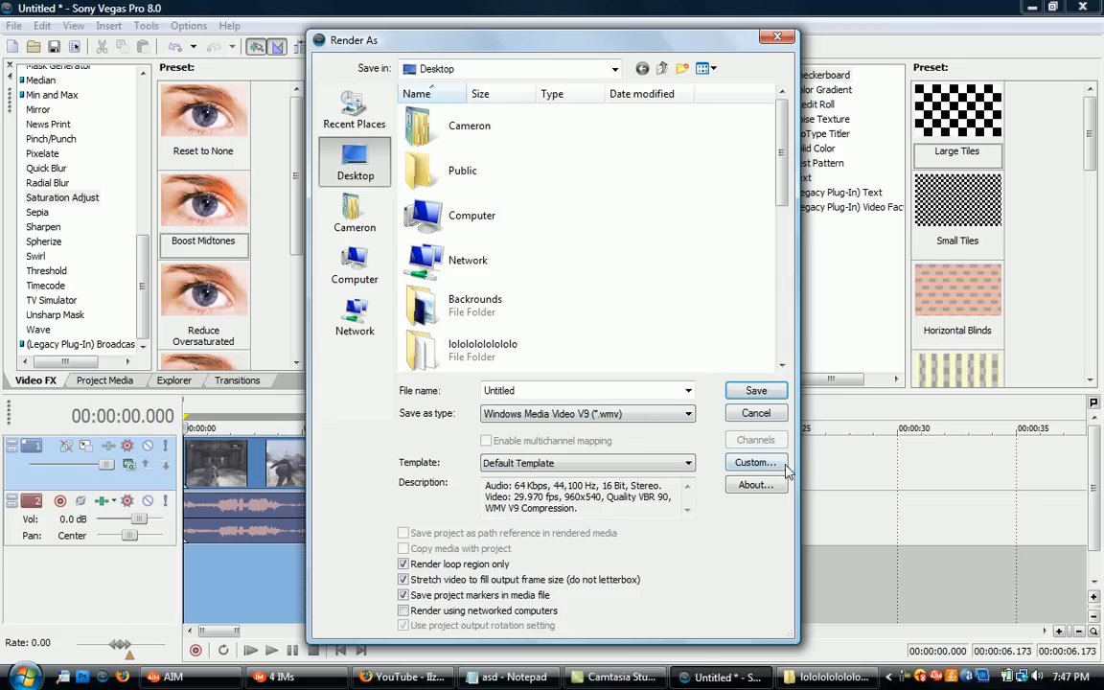
click(754, 462)
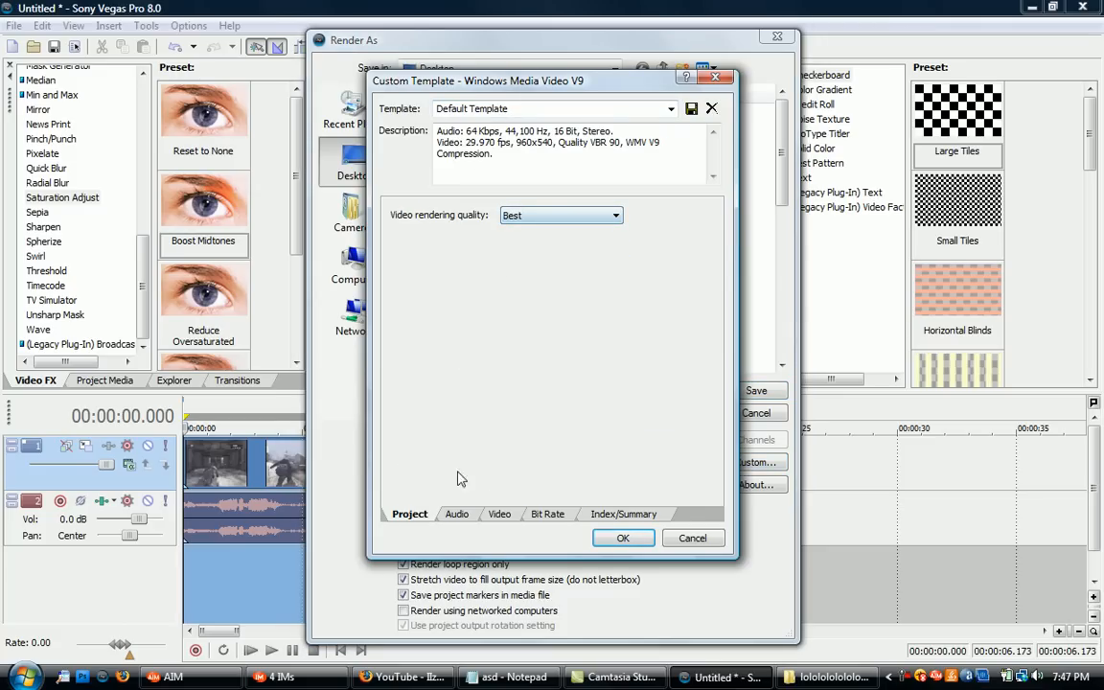
click(457, 513)
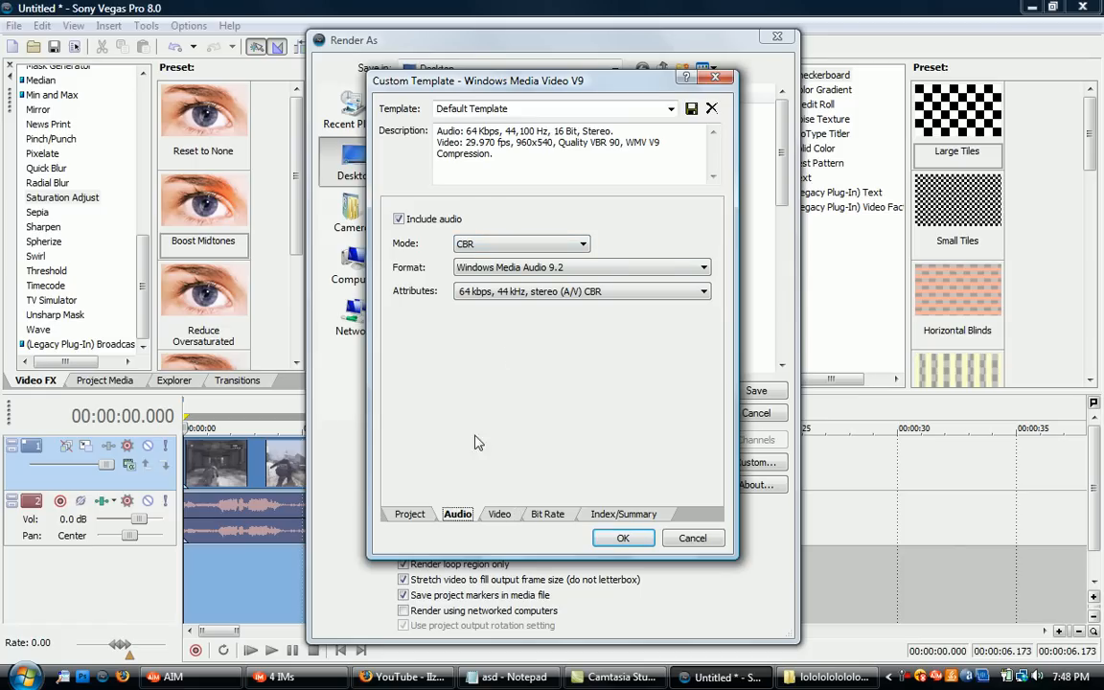
Step: Set video to CBR, custom 960x540, 30 fps, 5-second keyframes and smoothness 100
click(500, 513)
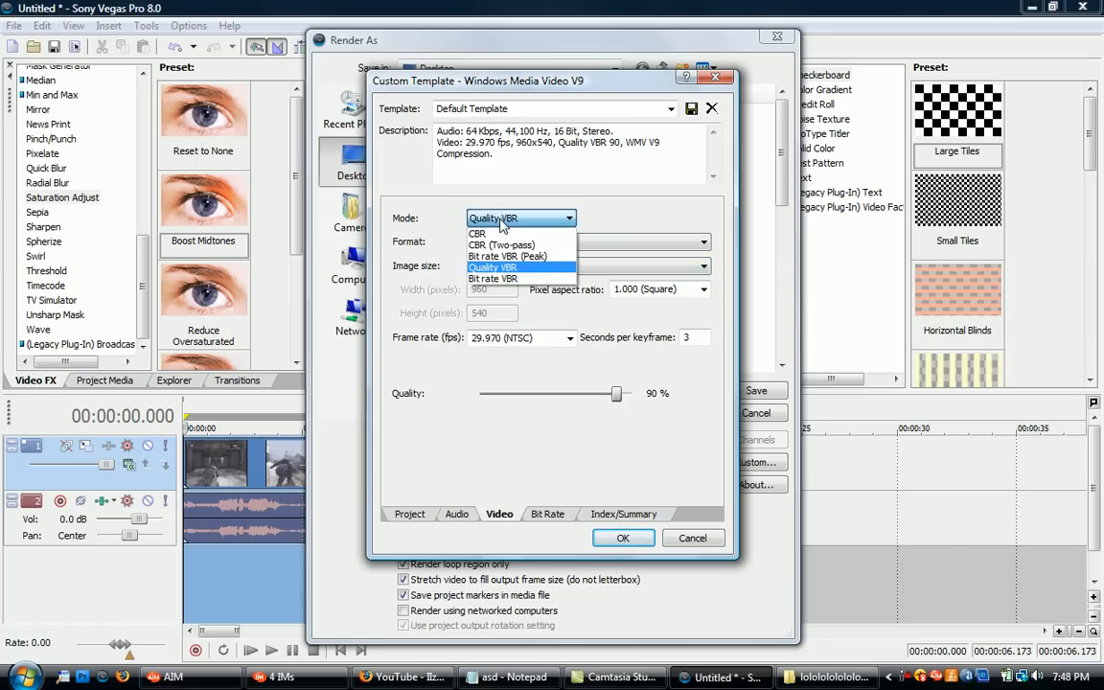
click(477, 233)
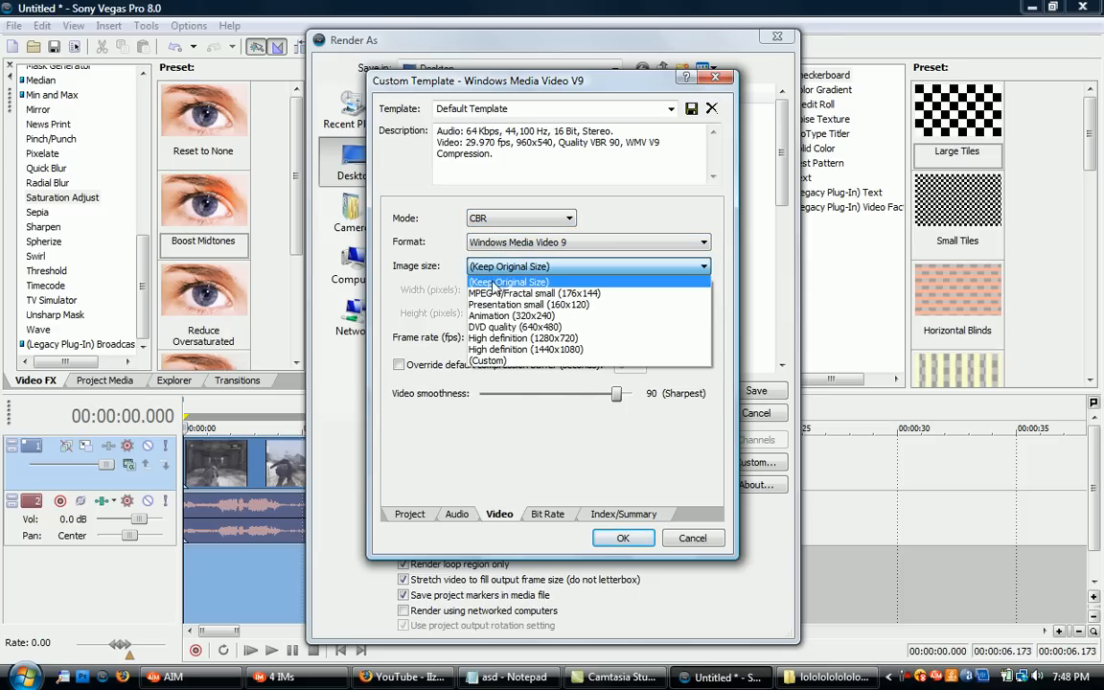
click(489, 360)
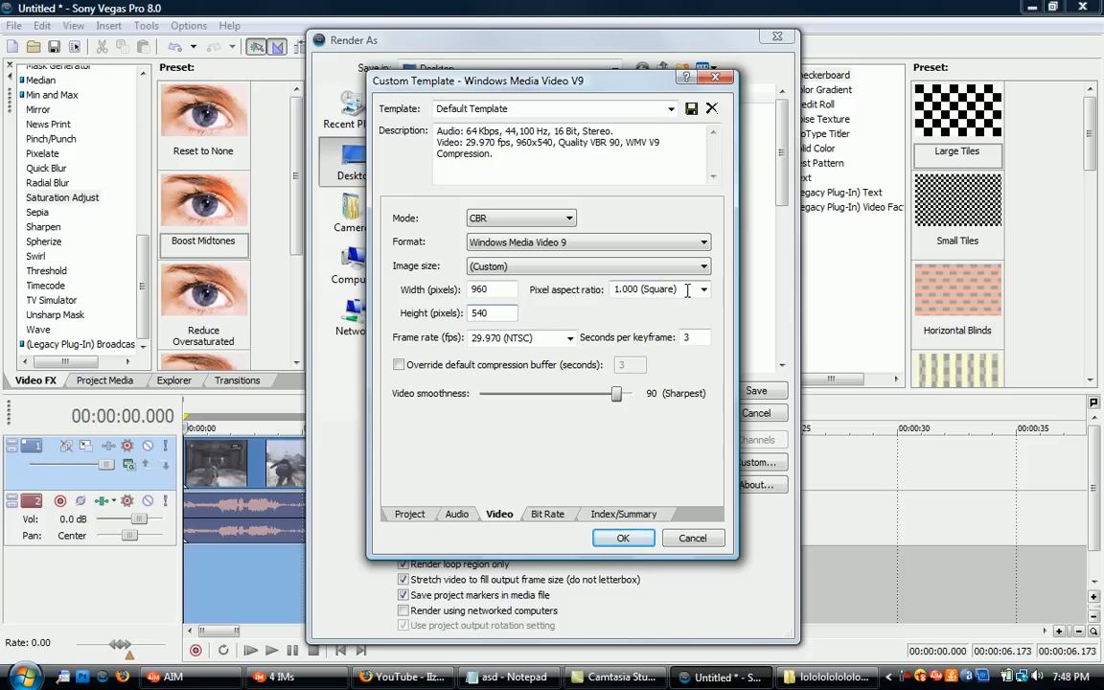
click(652, 288)
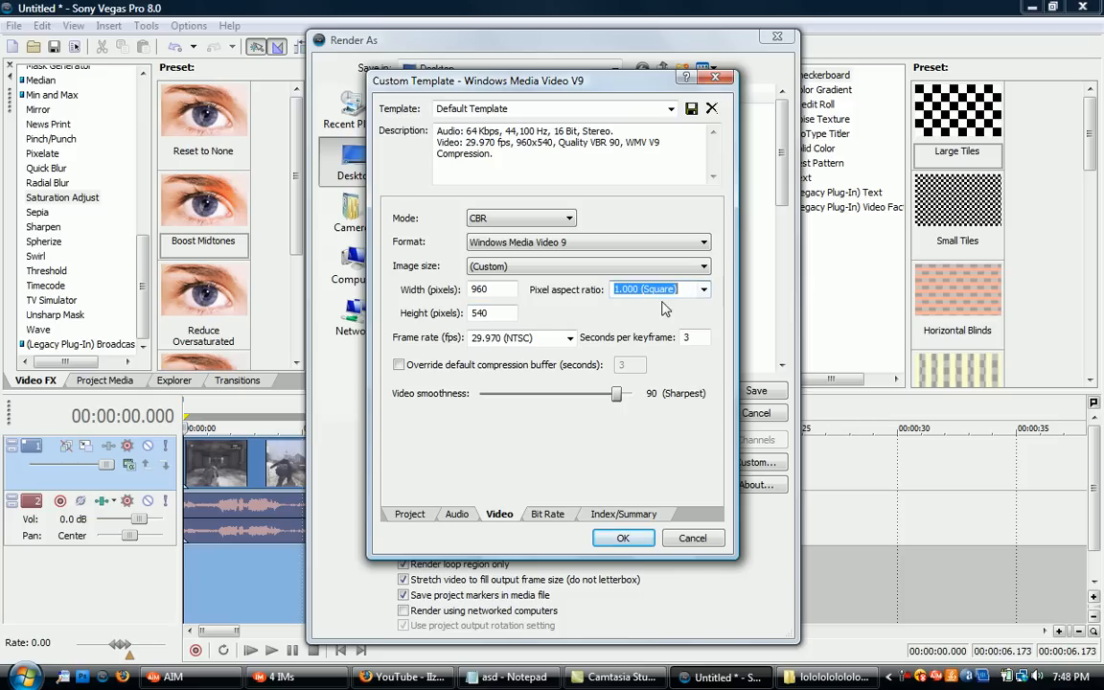
click(512, 337)
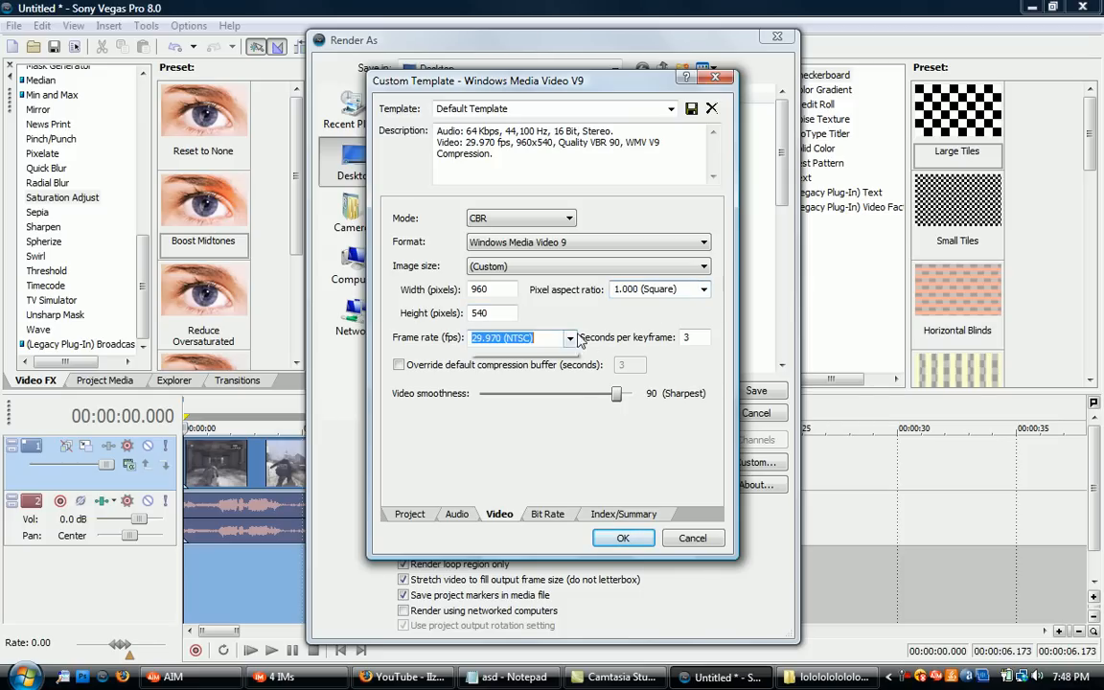
text(30.000)
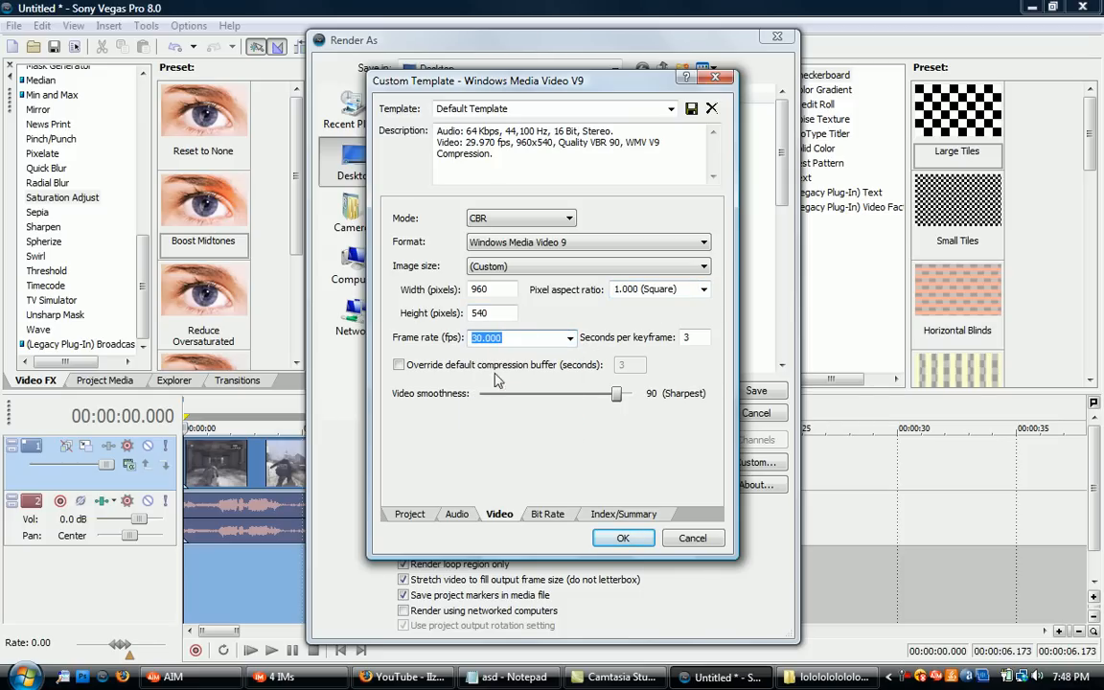
click(694, 336)
text(5)
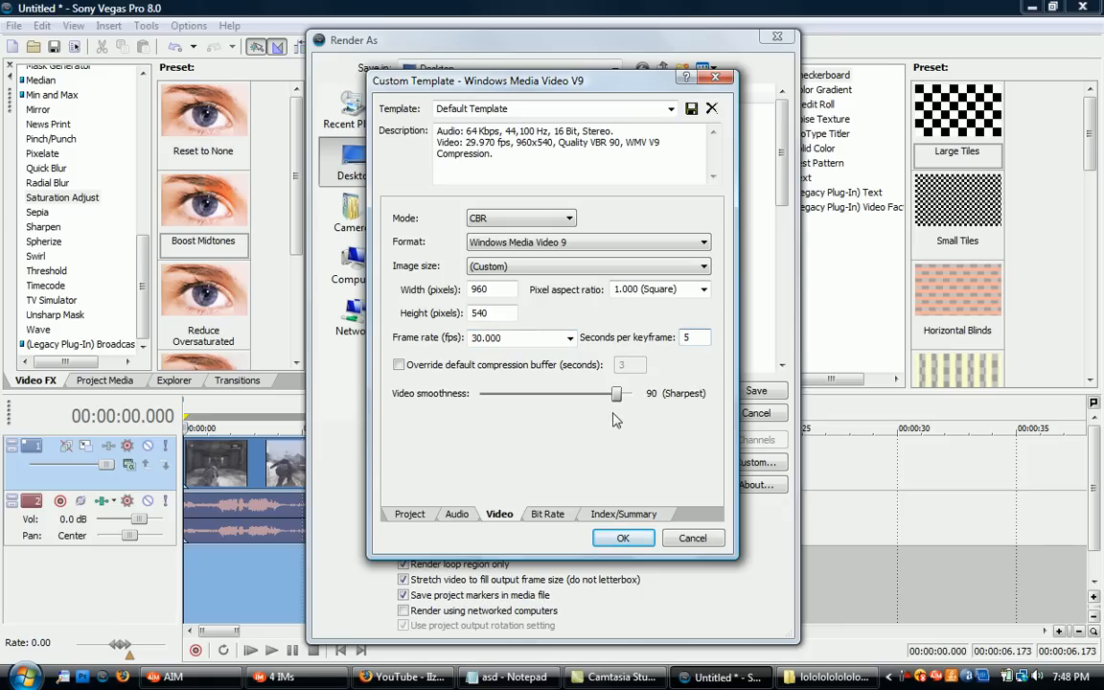
drag(617, 393, 630, 392)
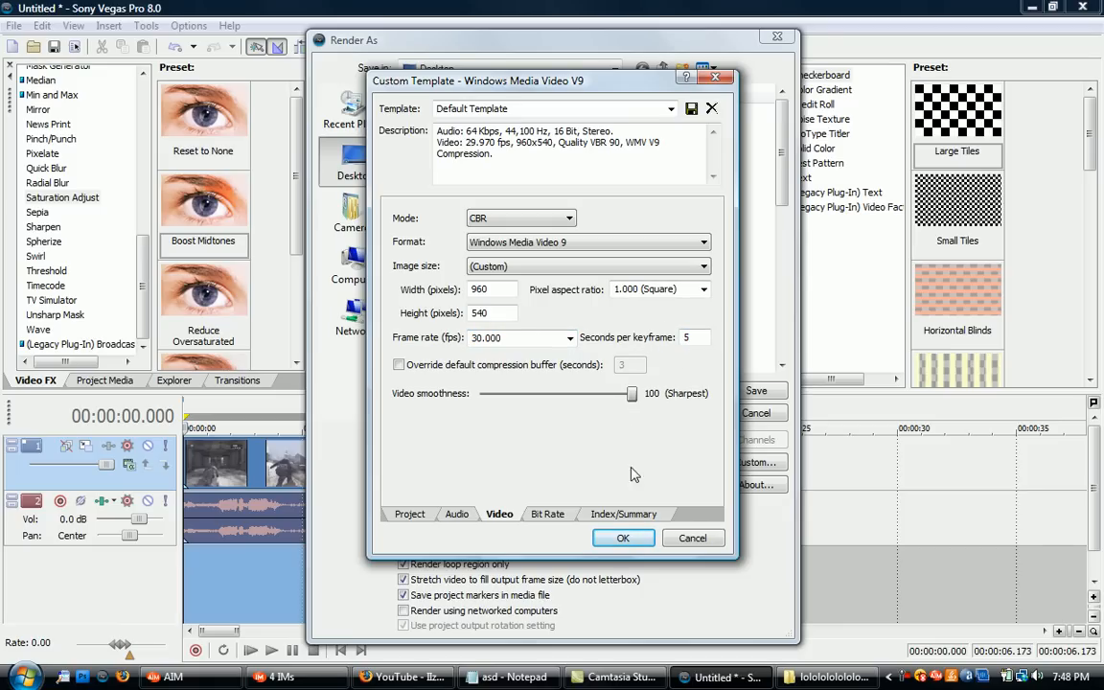
click(547, 514)
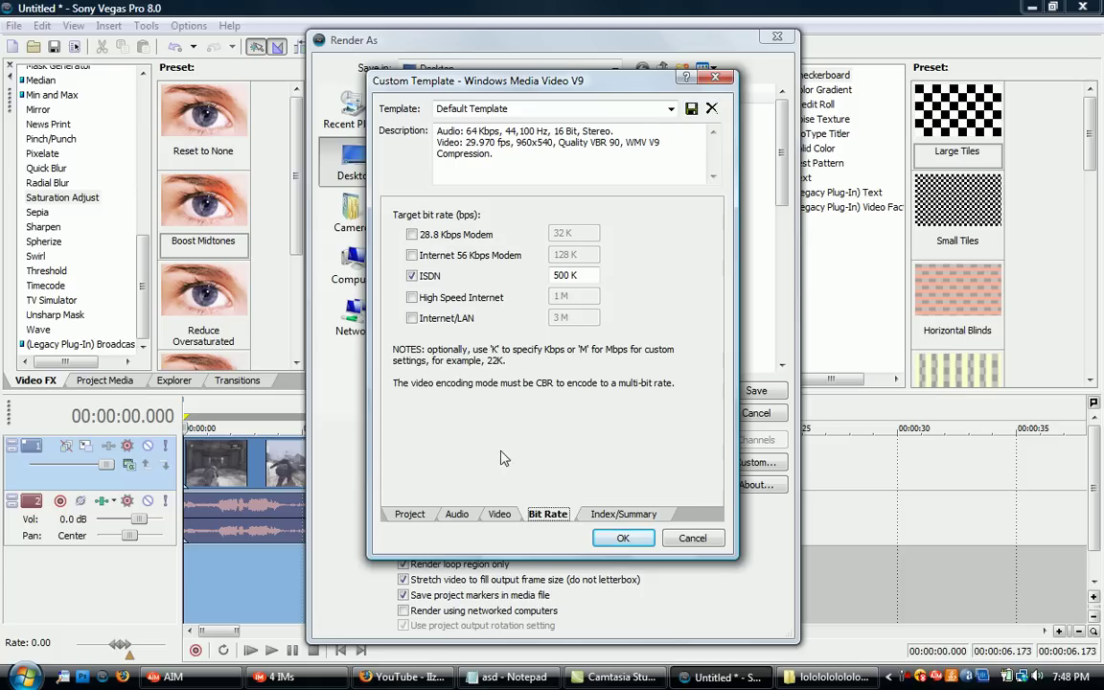
mouse_move(427, 286)
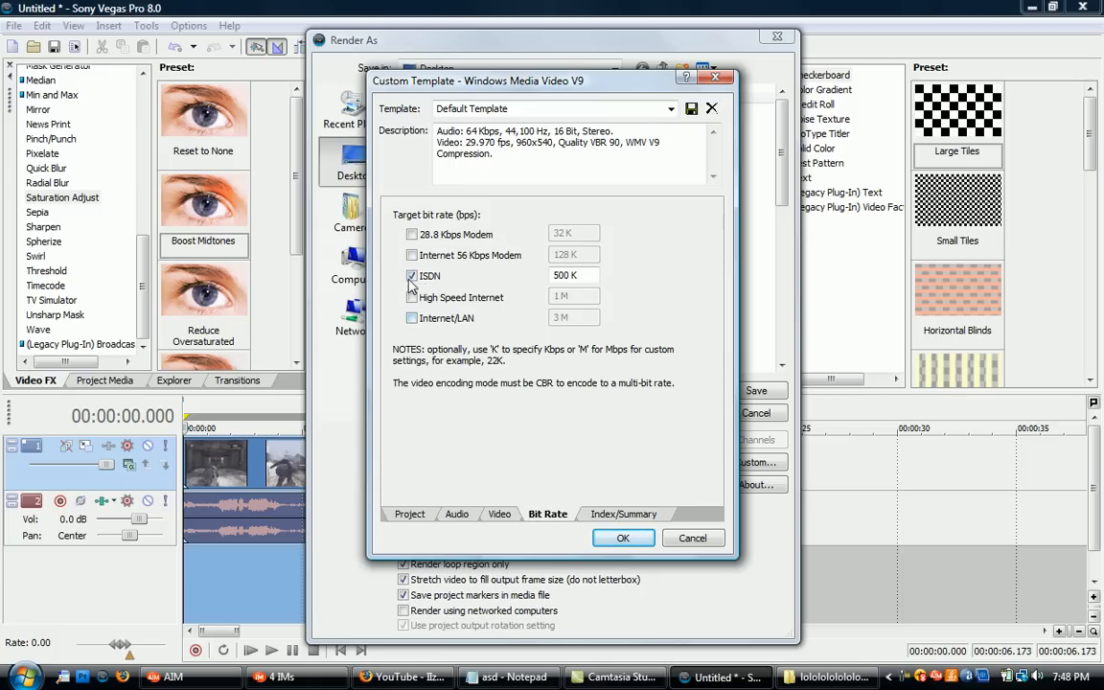
Step: Replace the ISDN bit rate target with Internet/LAN 4M and save it as 'YouTube HQ Shadow'
click(411, 317)
text(4)
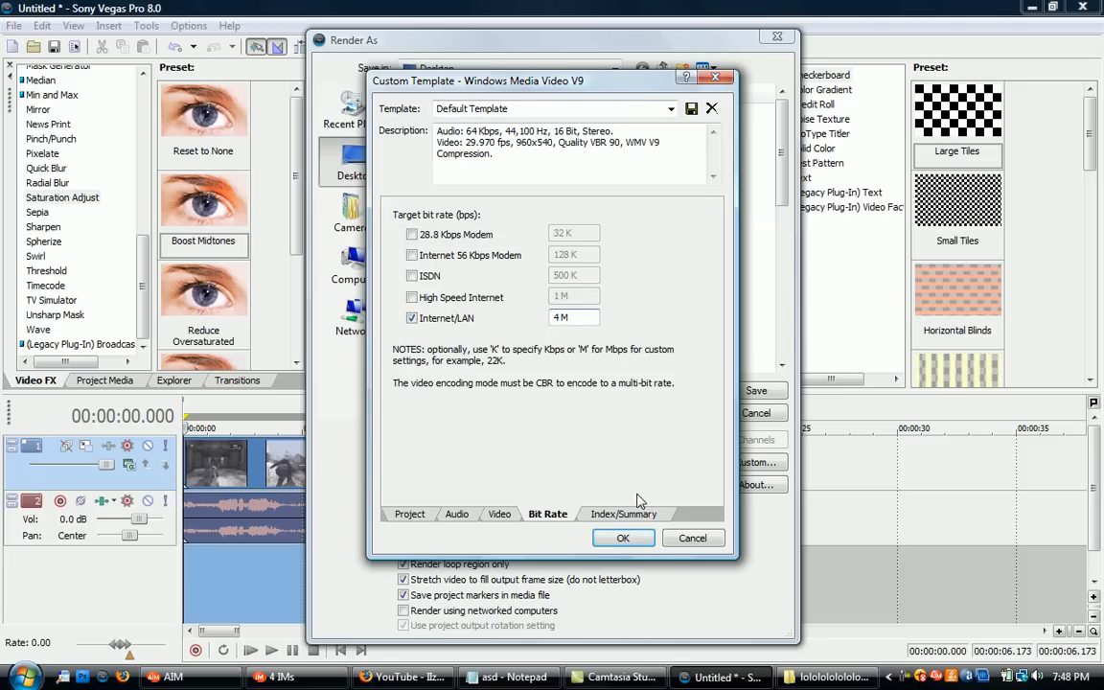
click(624, 514)
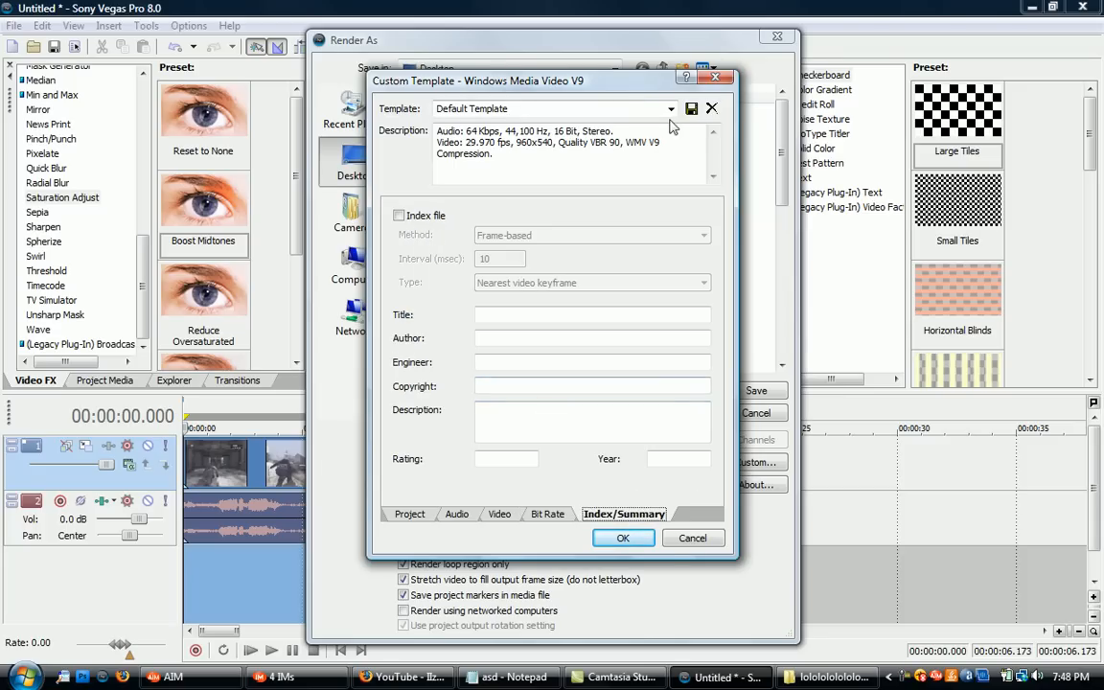
click(670, 109)
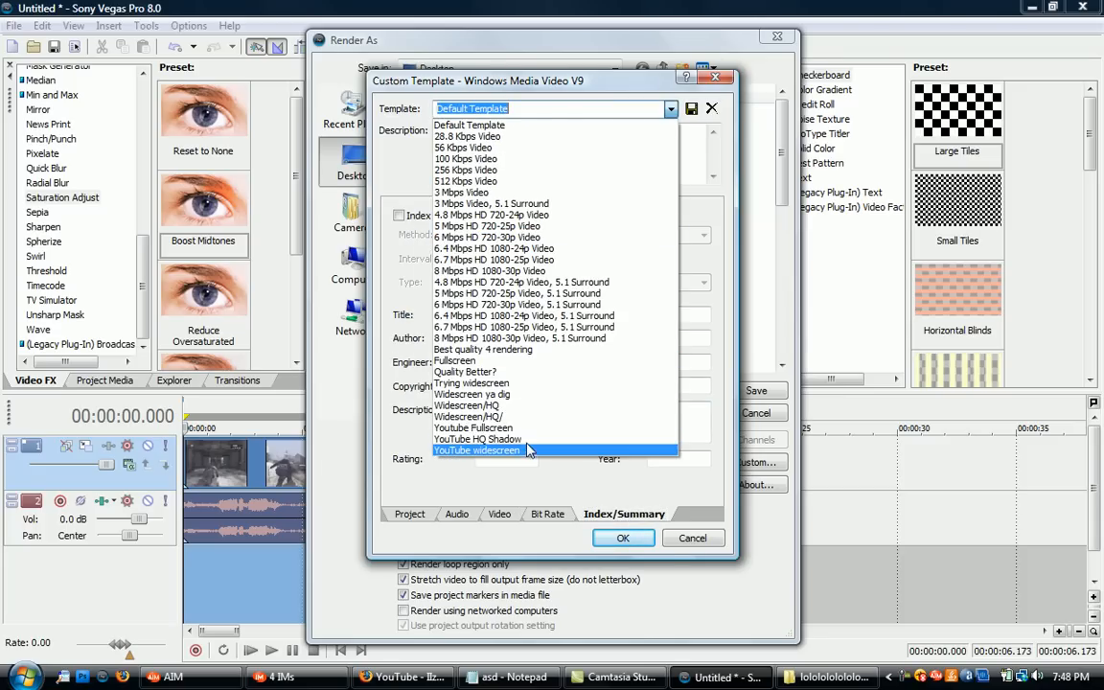
click(476, 439)
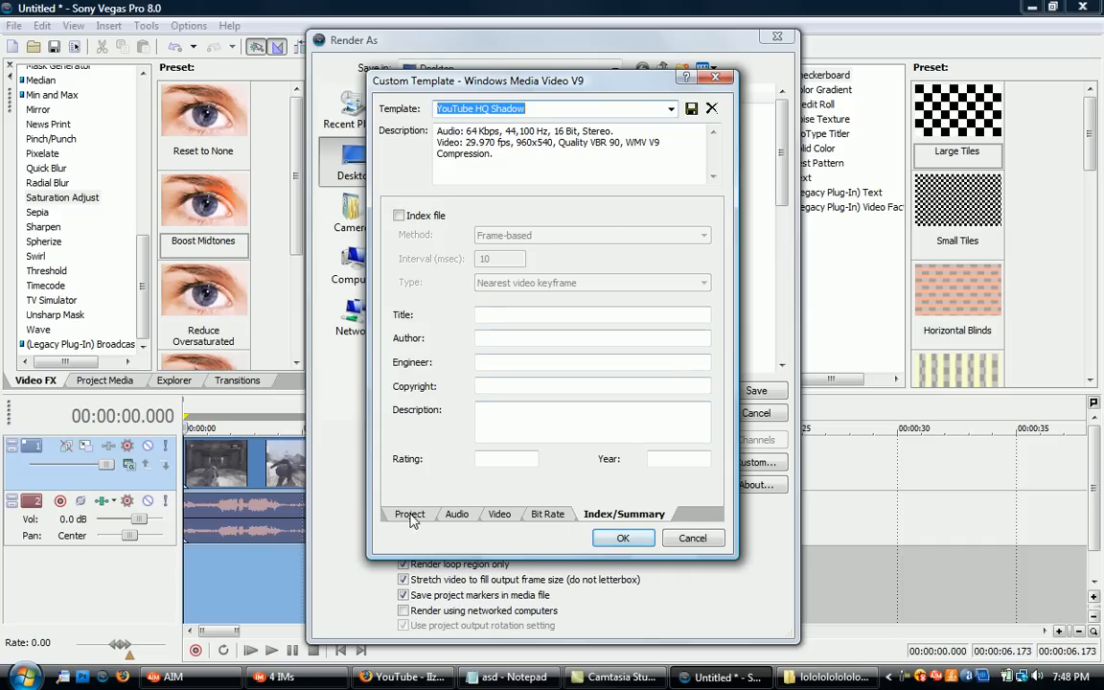
click(500, 514)
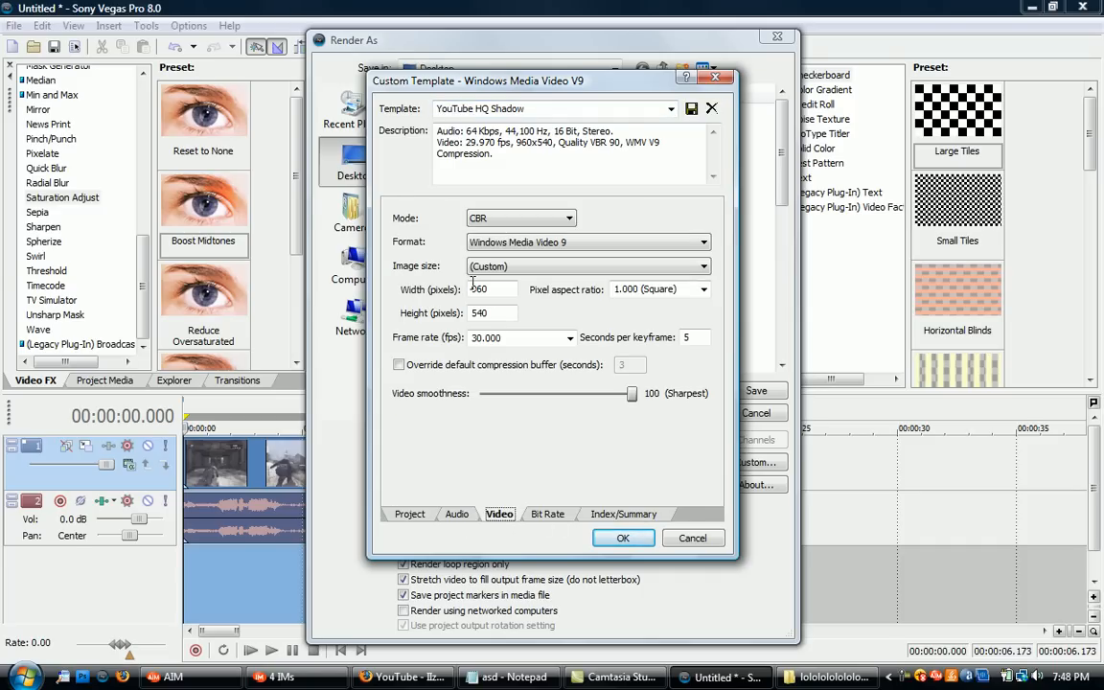
click(547, 514)
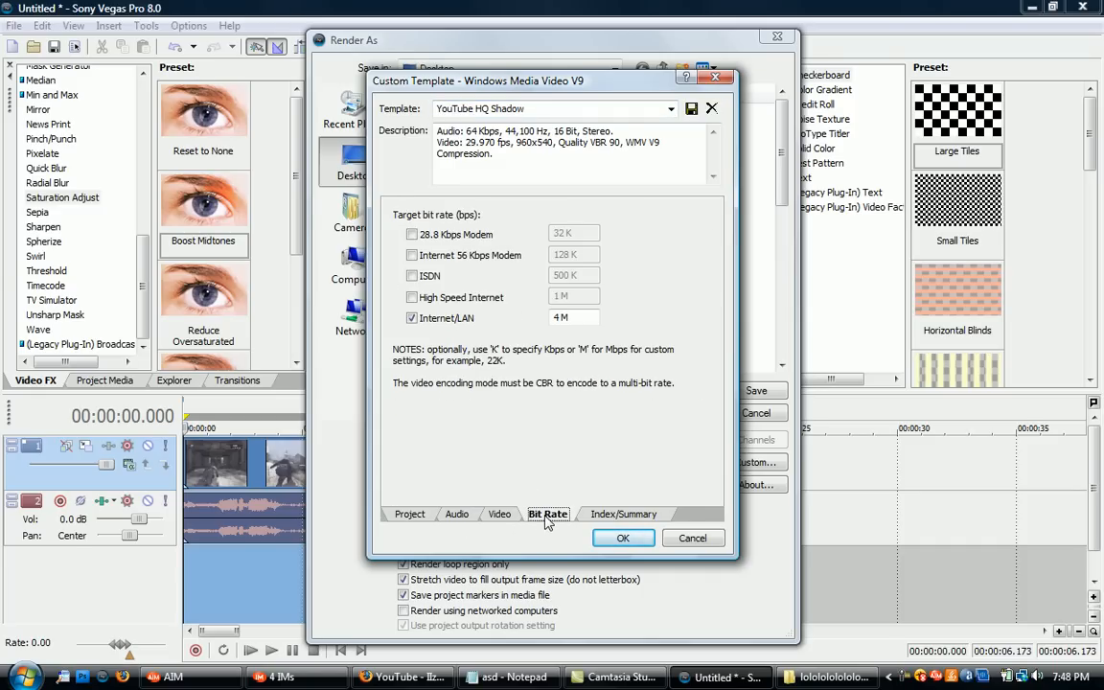
click(624, 513)
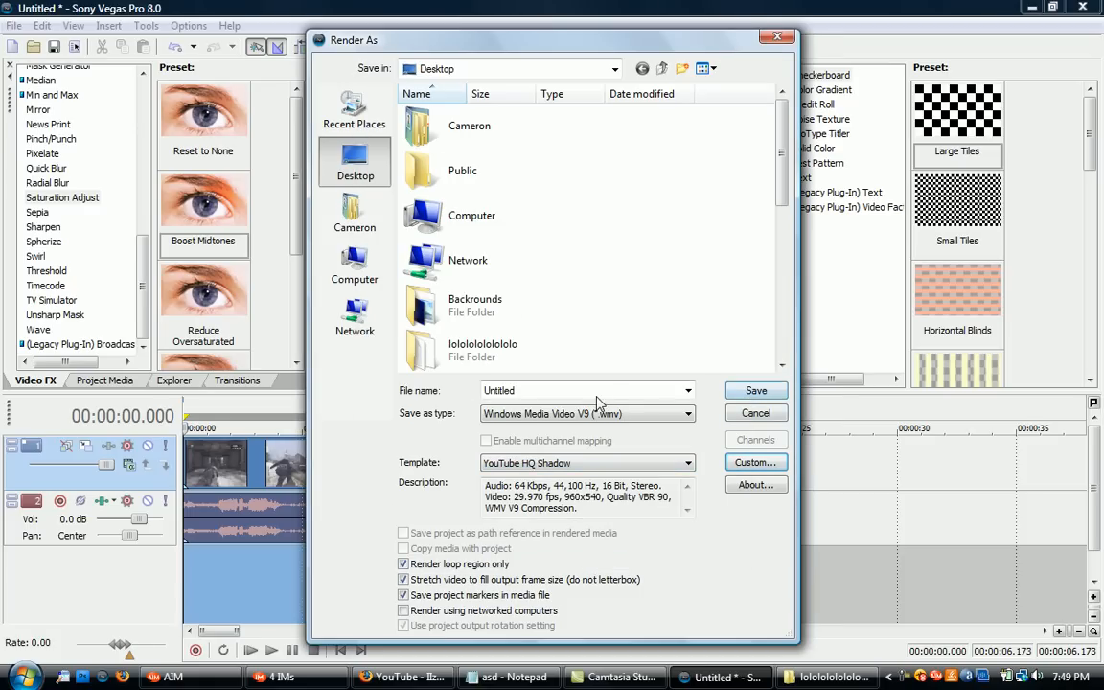
Step: Name the output 'Settings Fullscreen' and save to begin rendering
text(St)
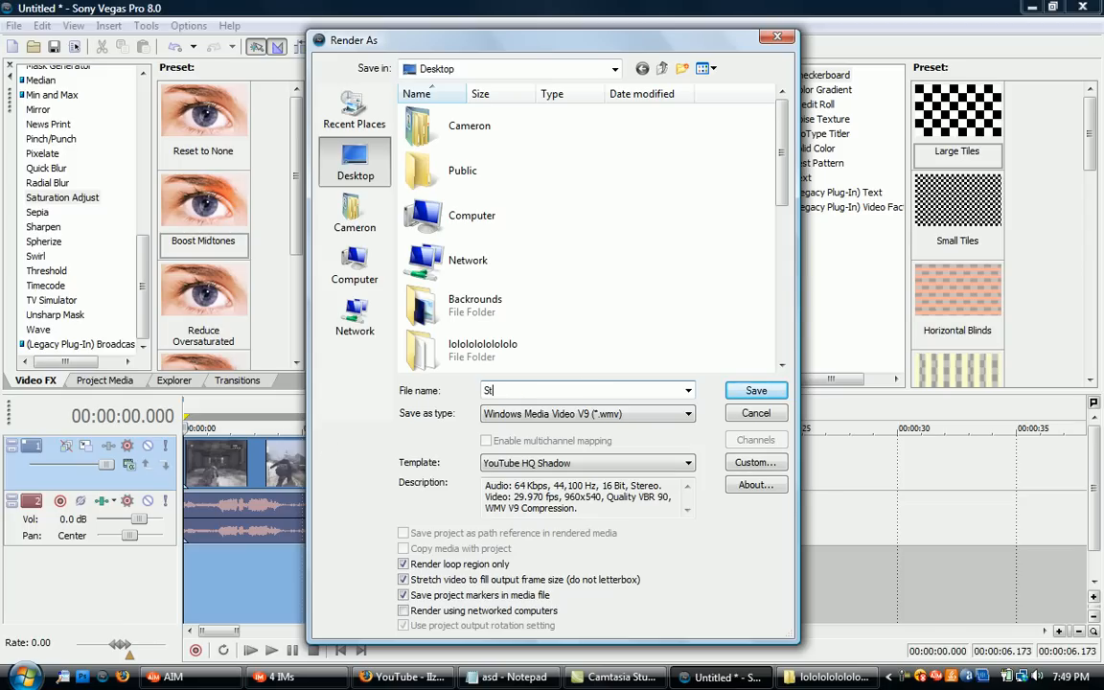
text(ettings Fullscreen)
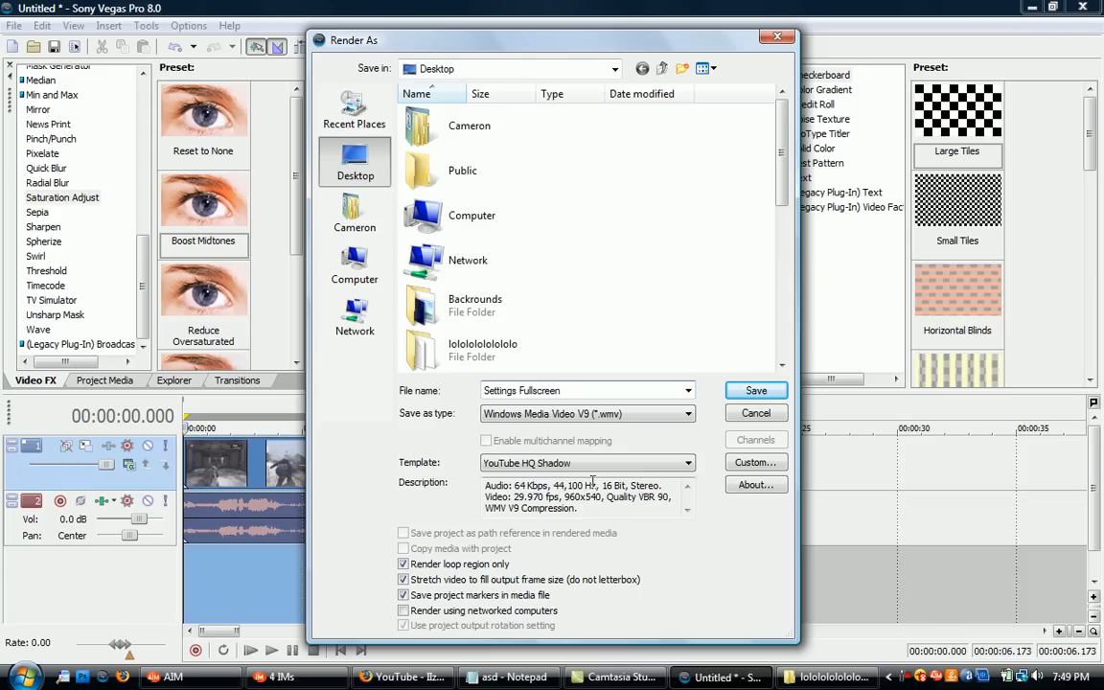
click(755, 390)
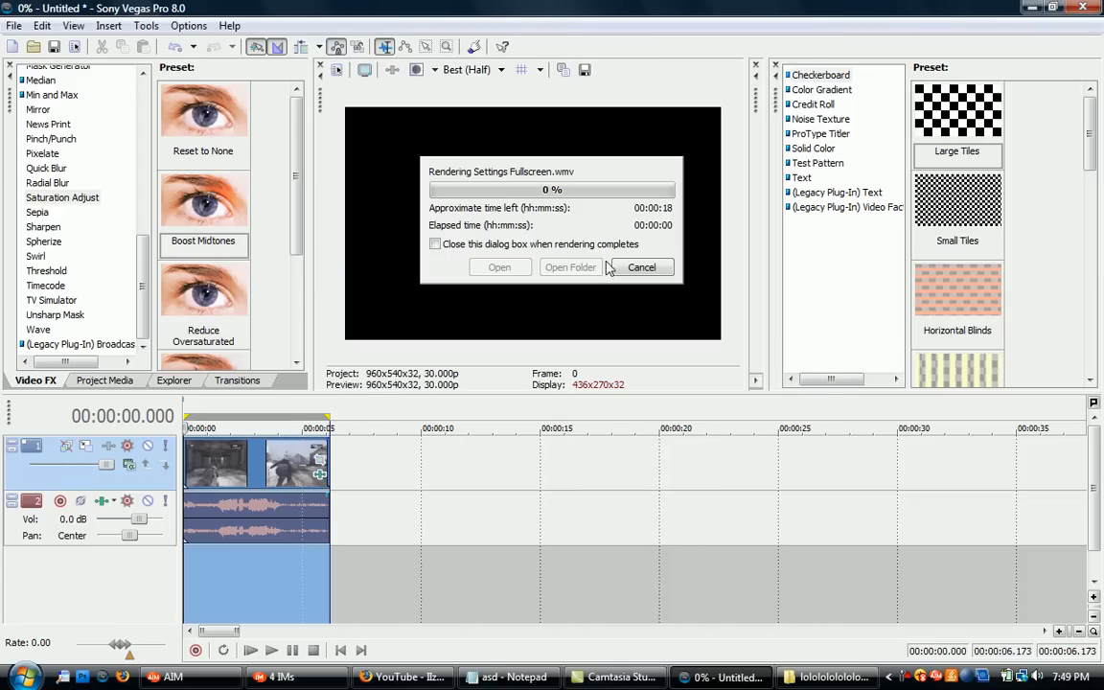